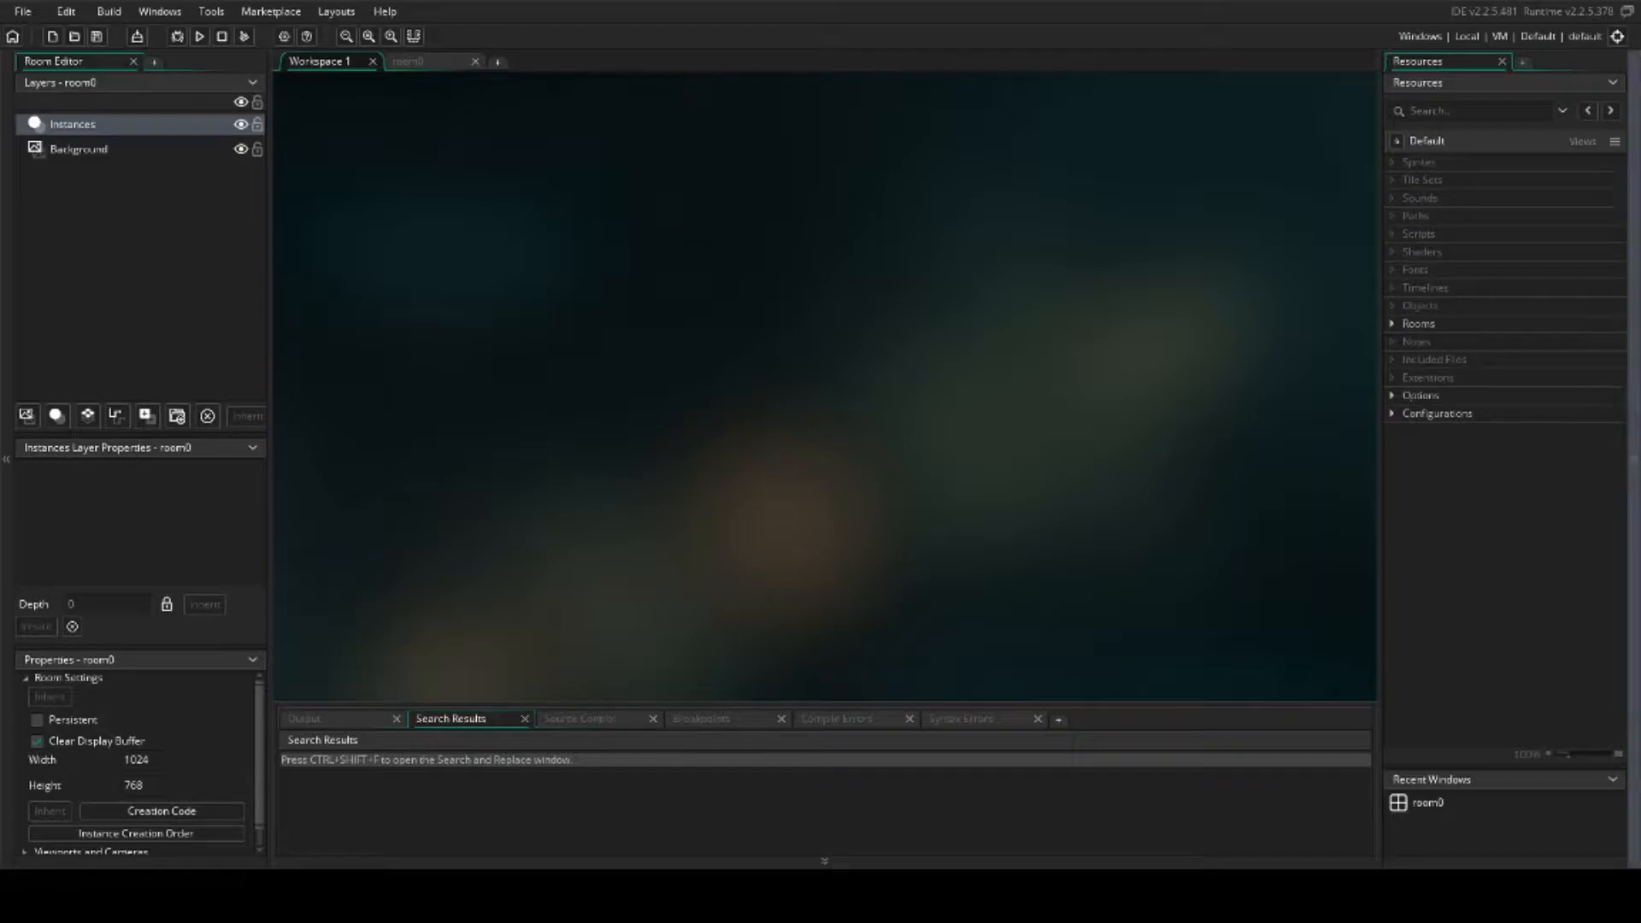
# Step: Create a new object, object0, from the Objects group's context menu
pyautogui.rightClick(1421, 304)
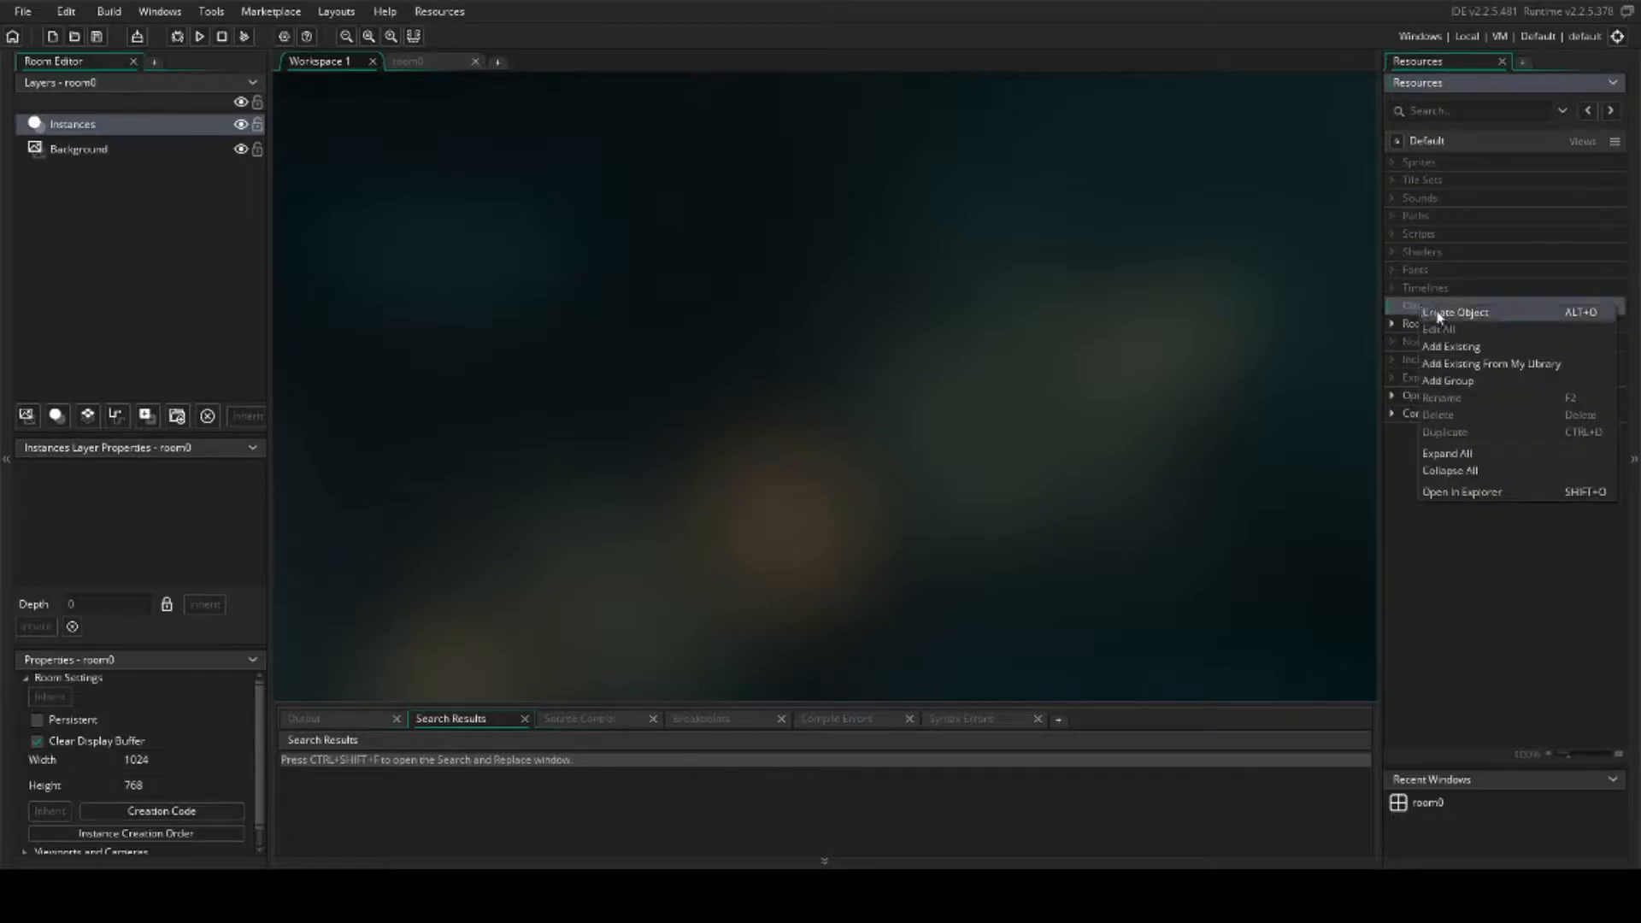
pyautogui.click(1454, 311)
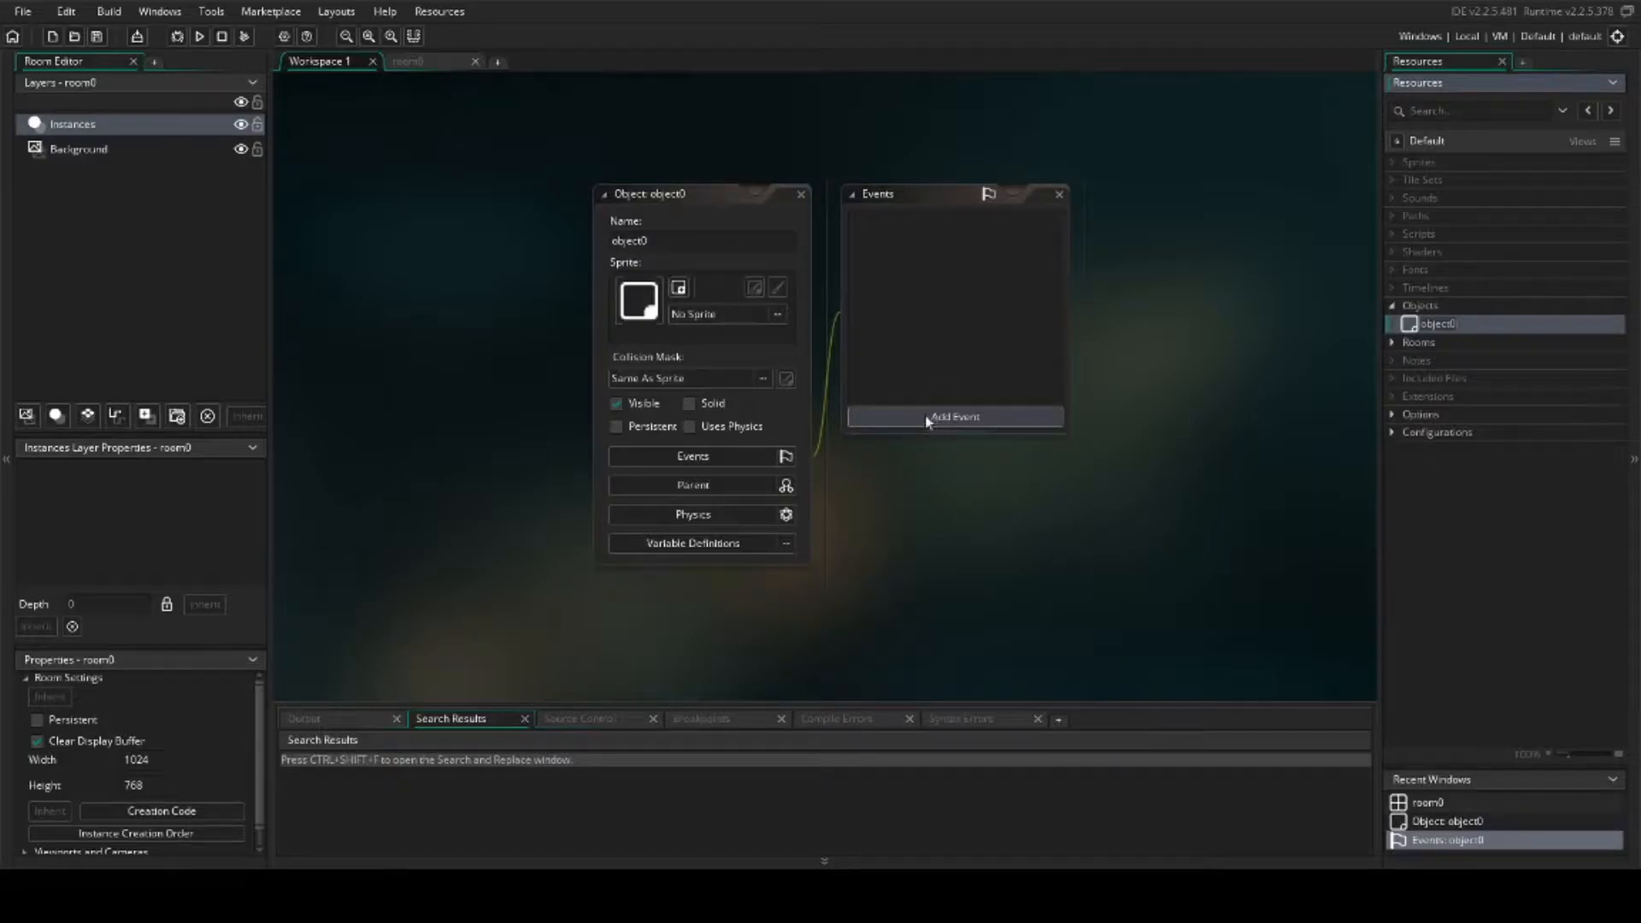
pyautogui.moveTo(793, 234)
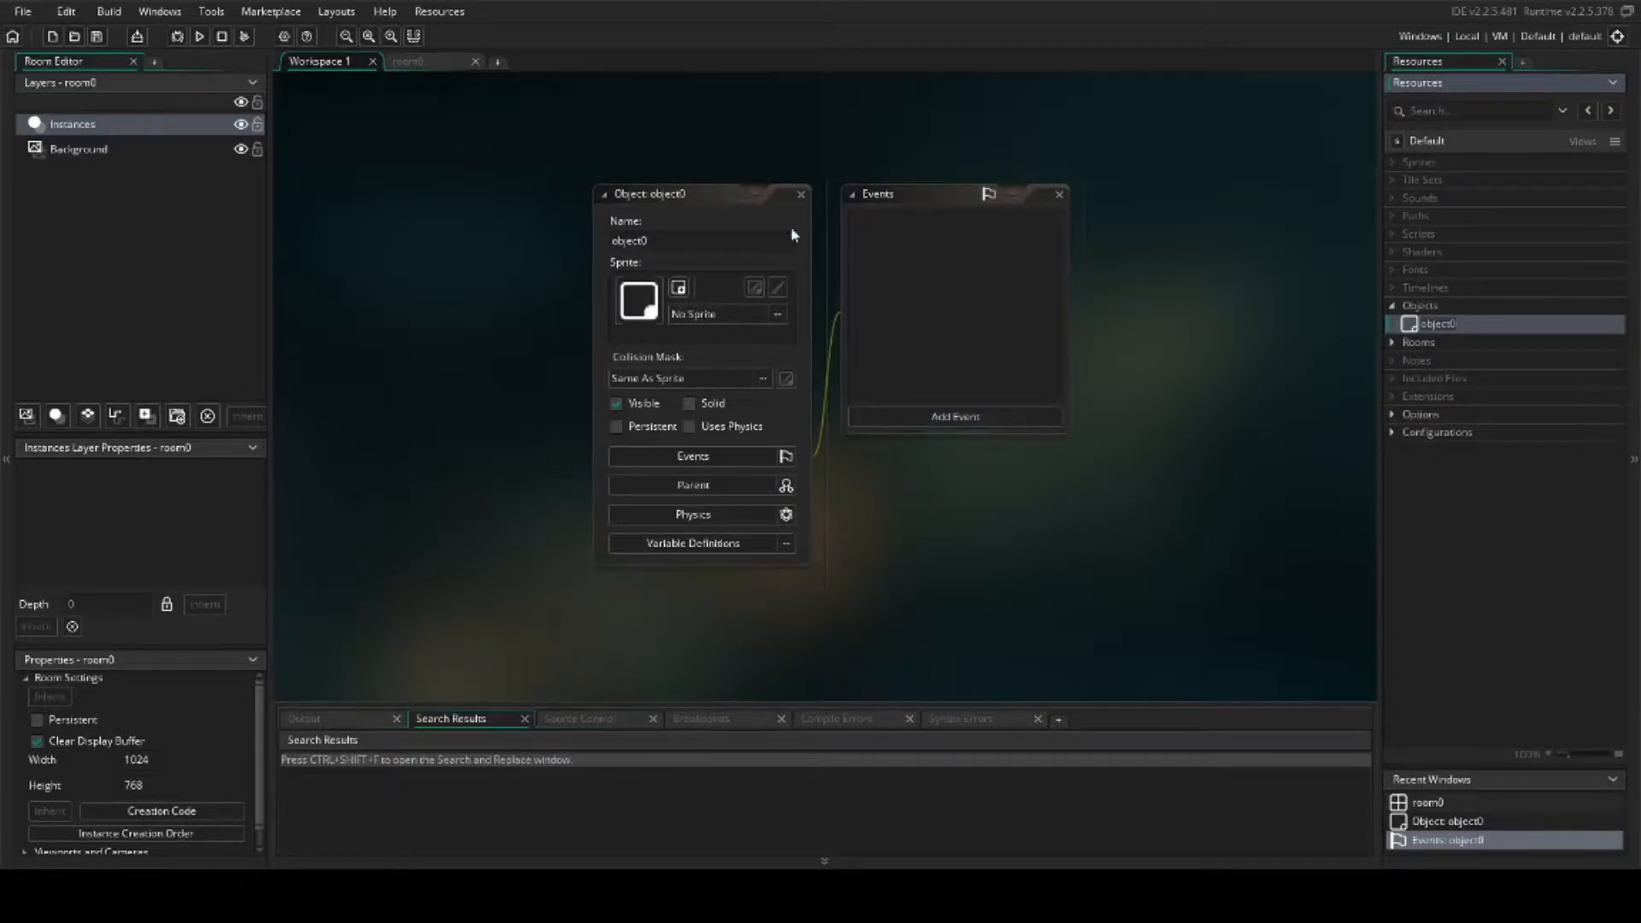
pyautogui.moveTo(453, 325)
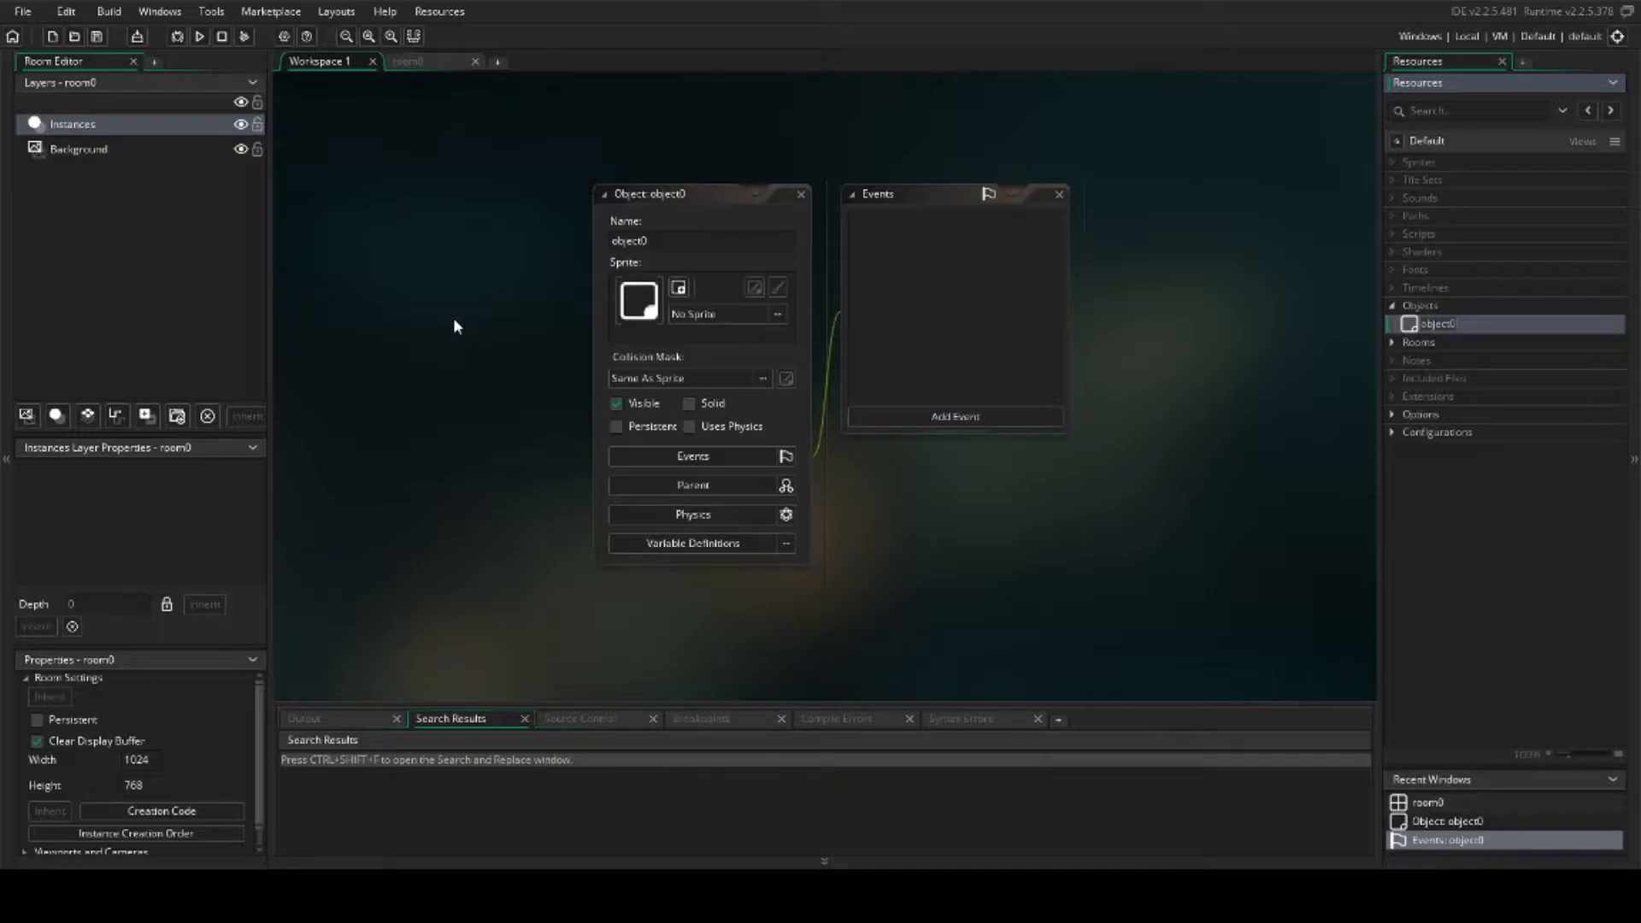
pyautogui.moveTo(505, 339)
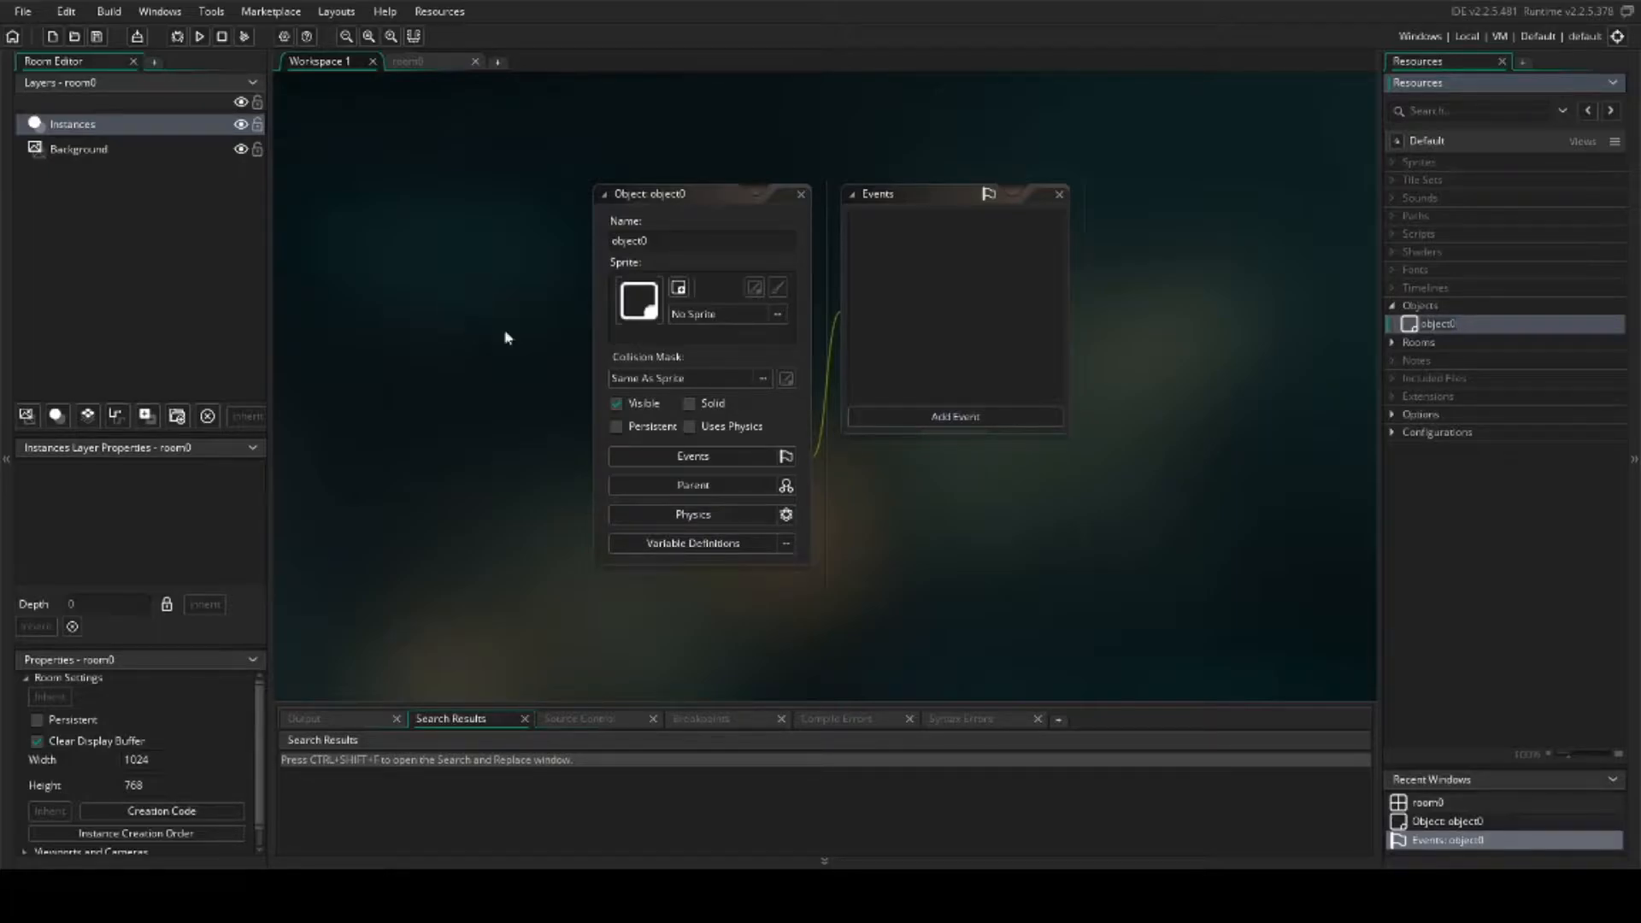
# Step: Add a Create event to object0 with an Execute Code block
pyautogui.click(954, 415)
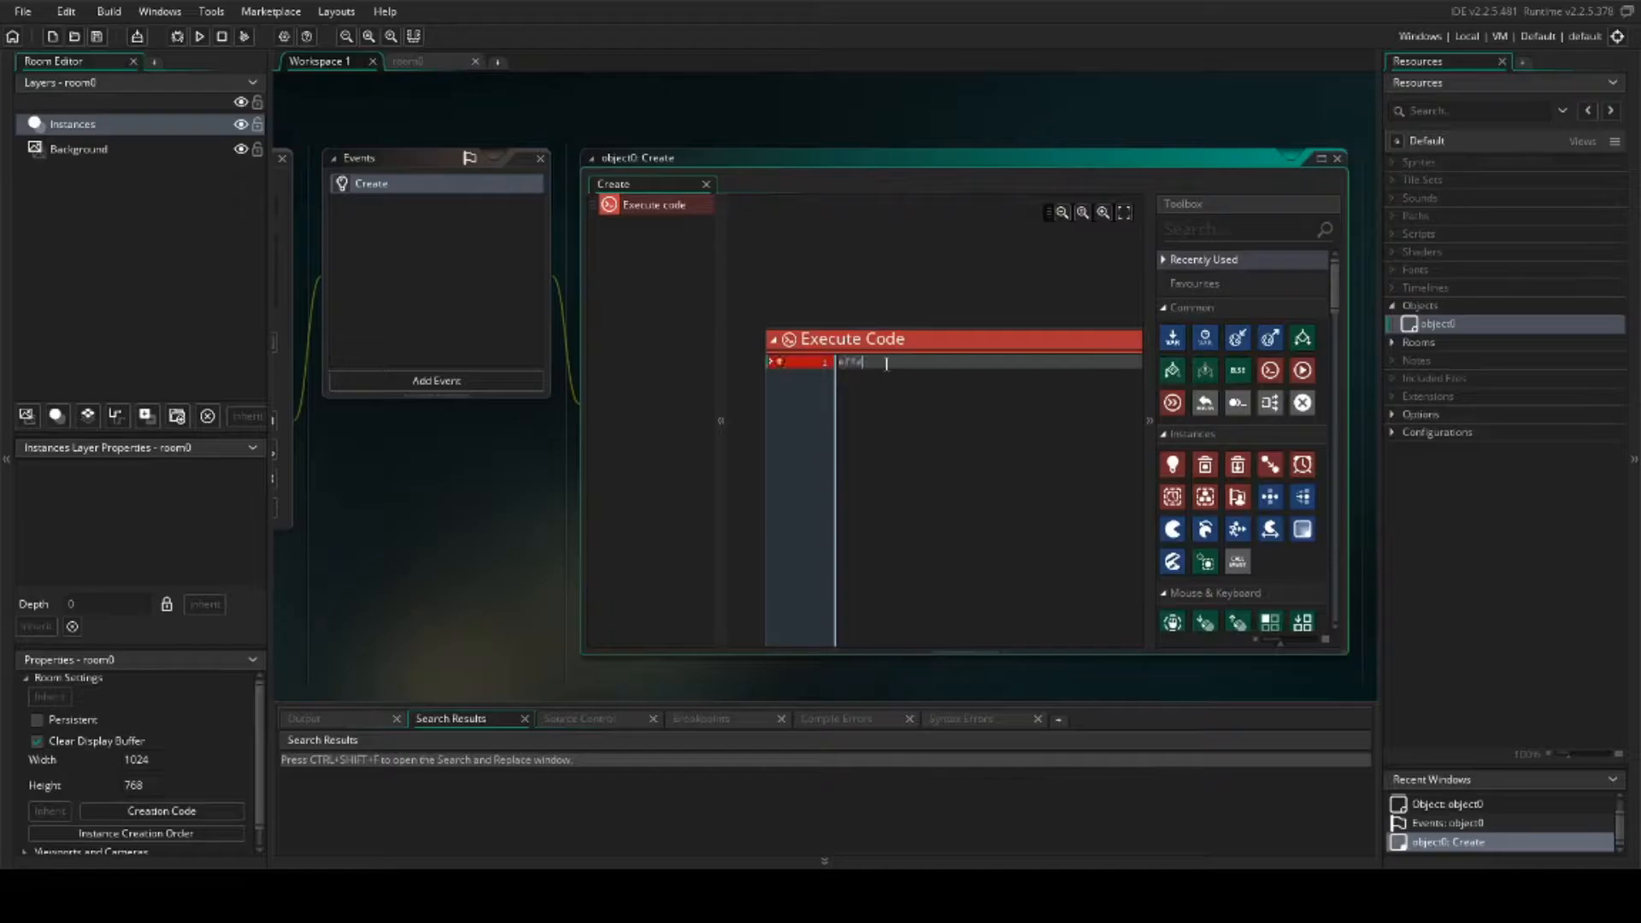
# Step: Type effect_create_above(ef_ to list the effect type constants
pyautogui.write('effect_create_above(ef_')
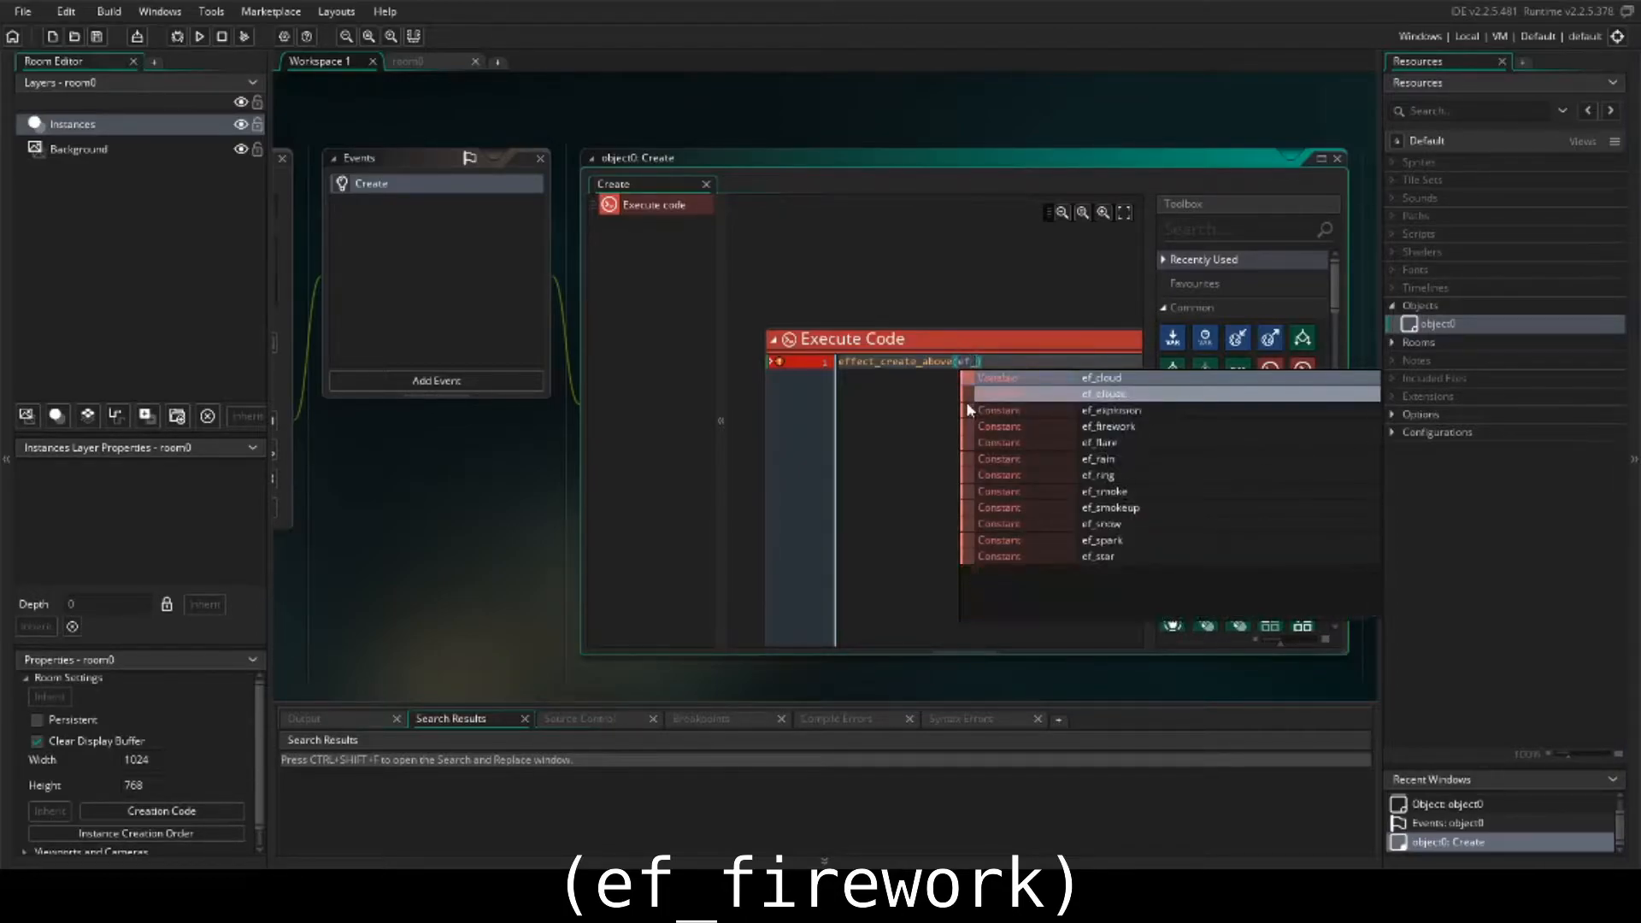
pyautogui.moveTo(1130, 425)
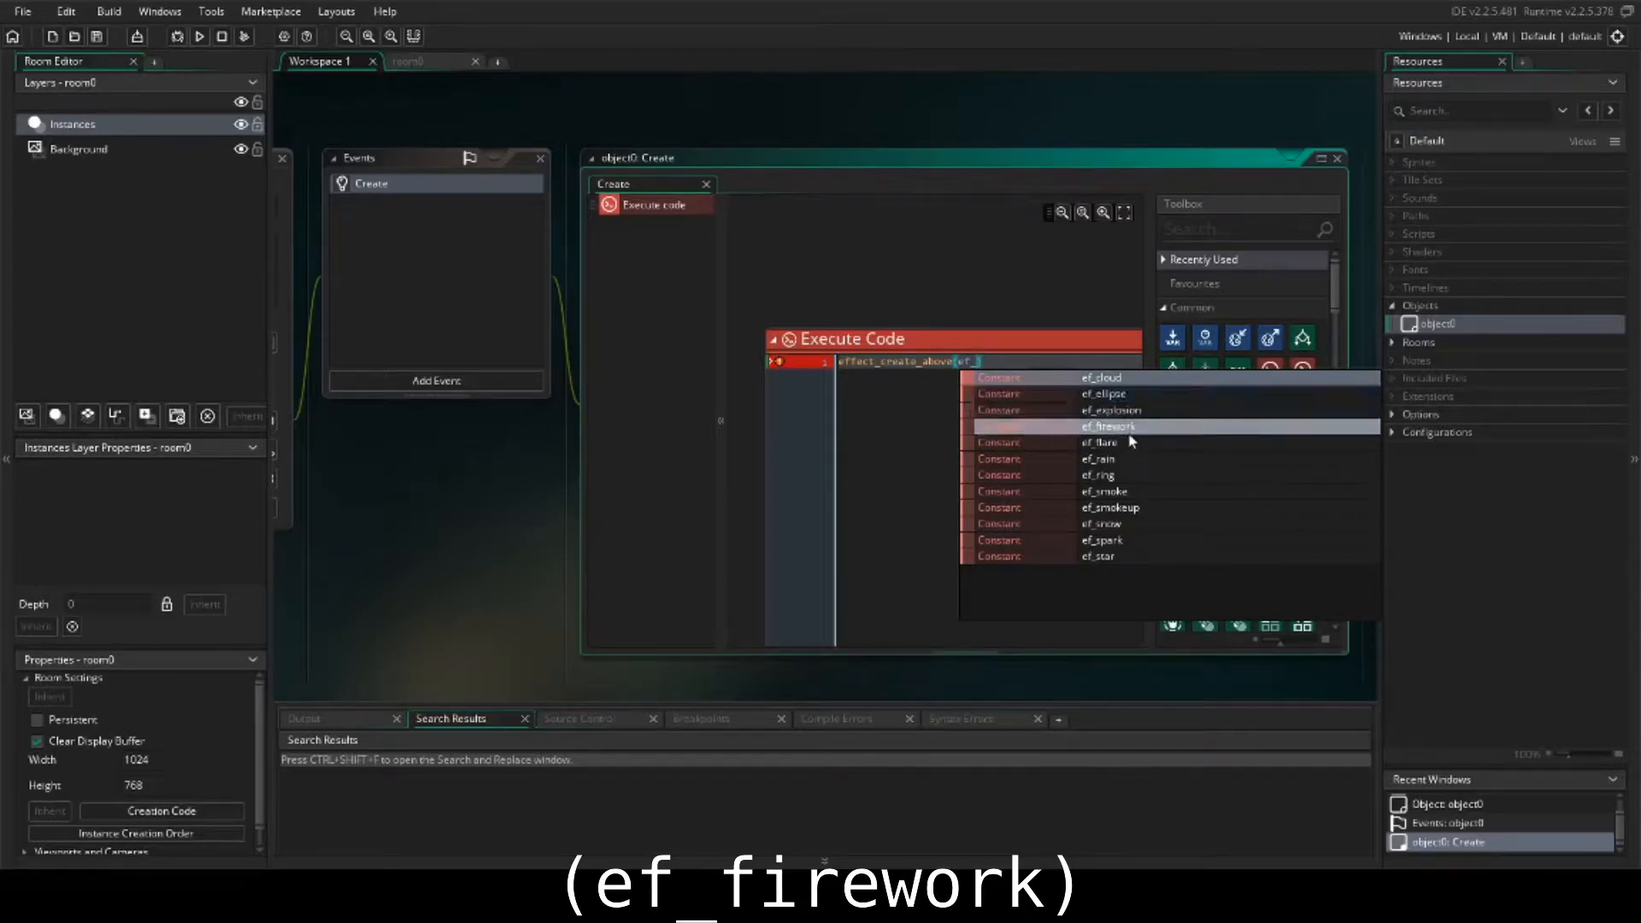
pyautogui.moveTo(1129, 458)
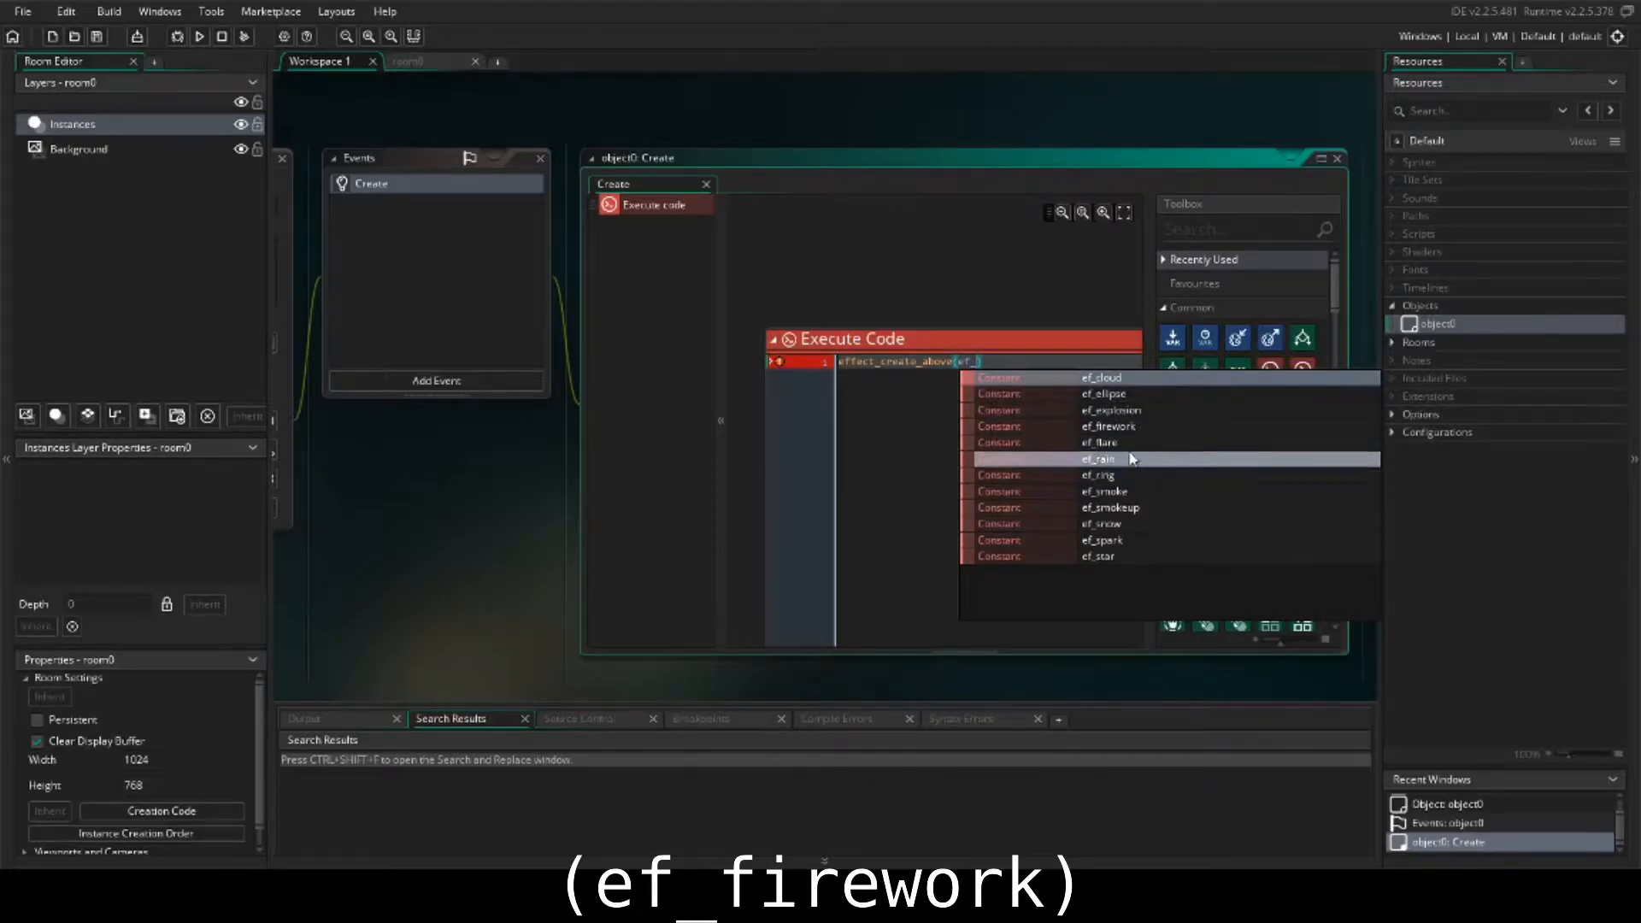
pyautogui.moveTo(1143, 474)
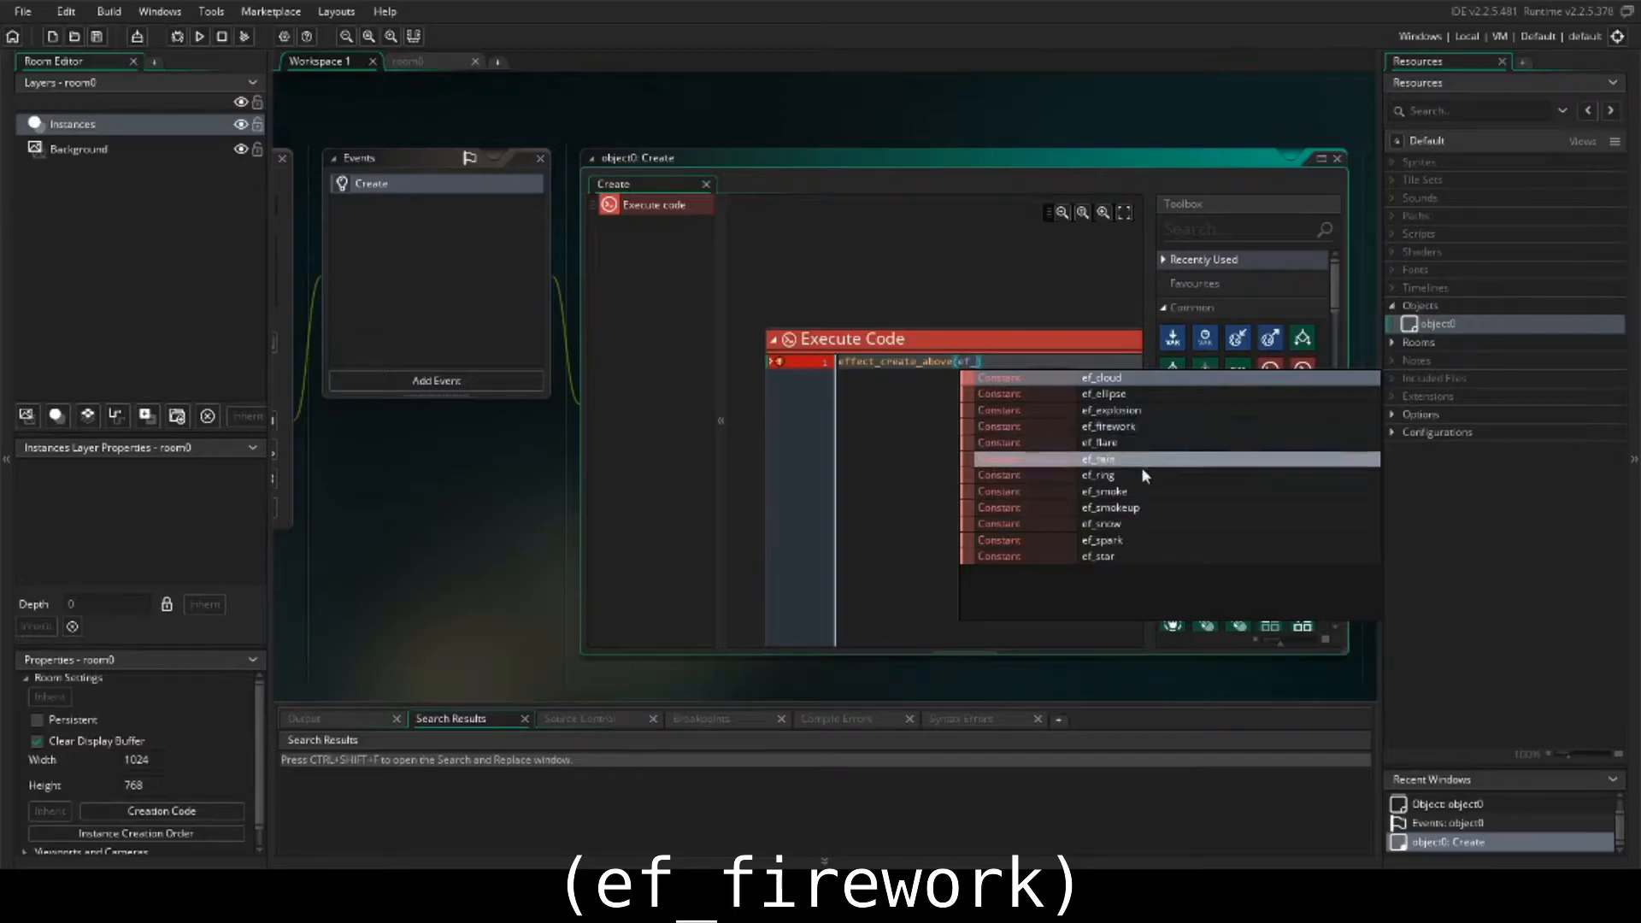
pyautogui.moveTo(1136, 427)
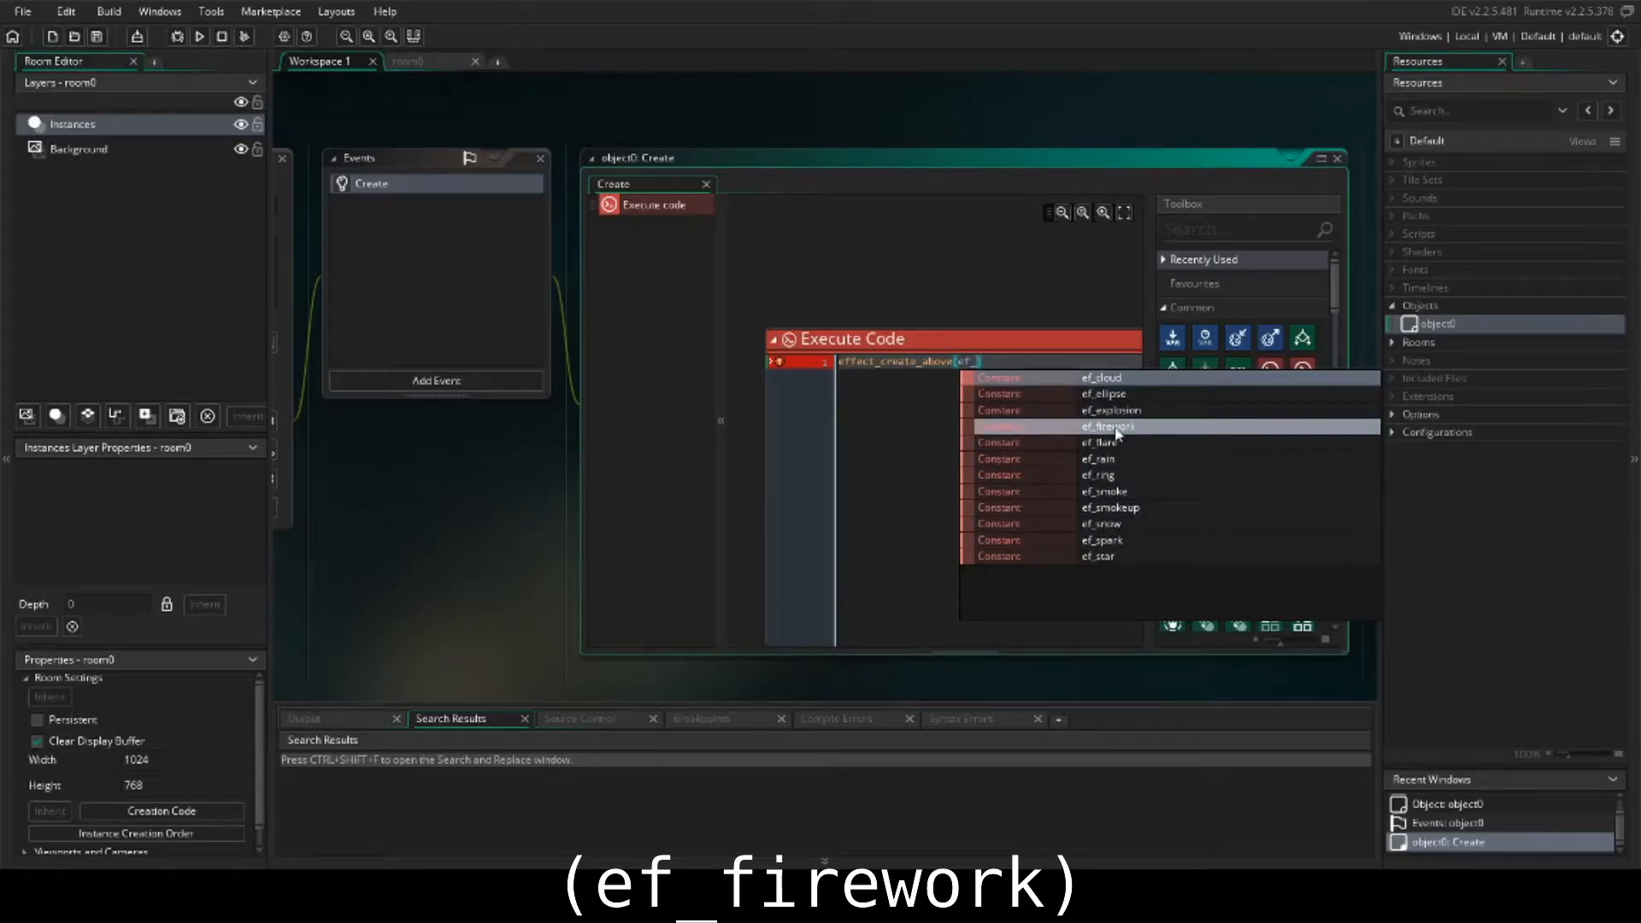
# Step: Pick ef_firework and set position to random(room_width), random(room_height)
pyautogui.click(1106, 426)
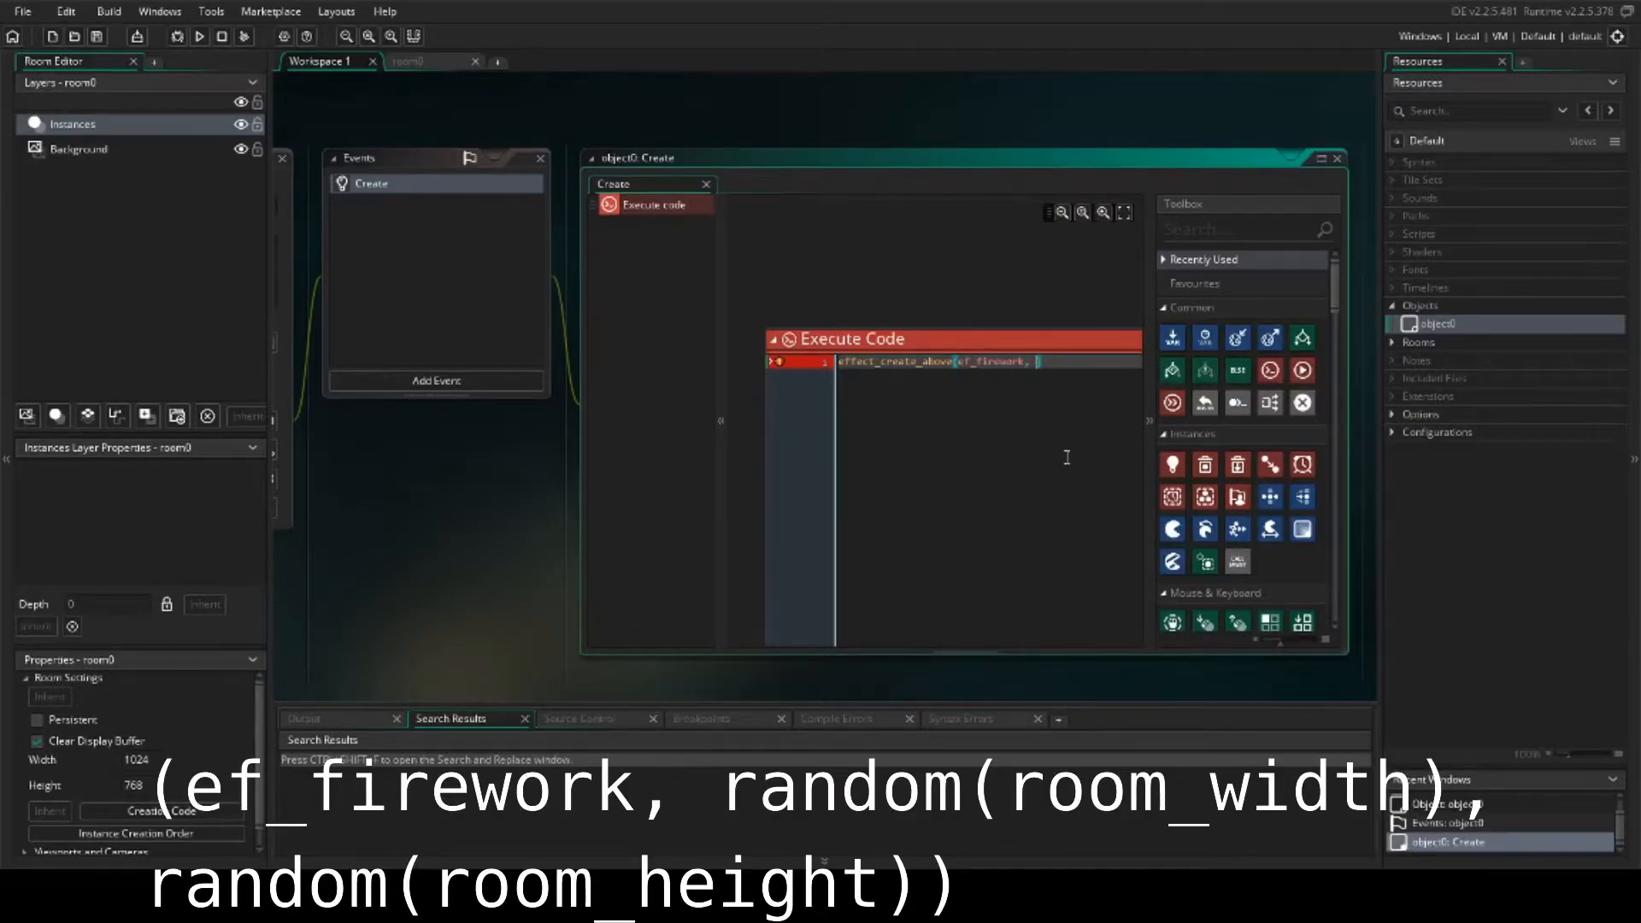
pyautogui.write('random(room_width')
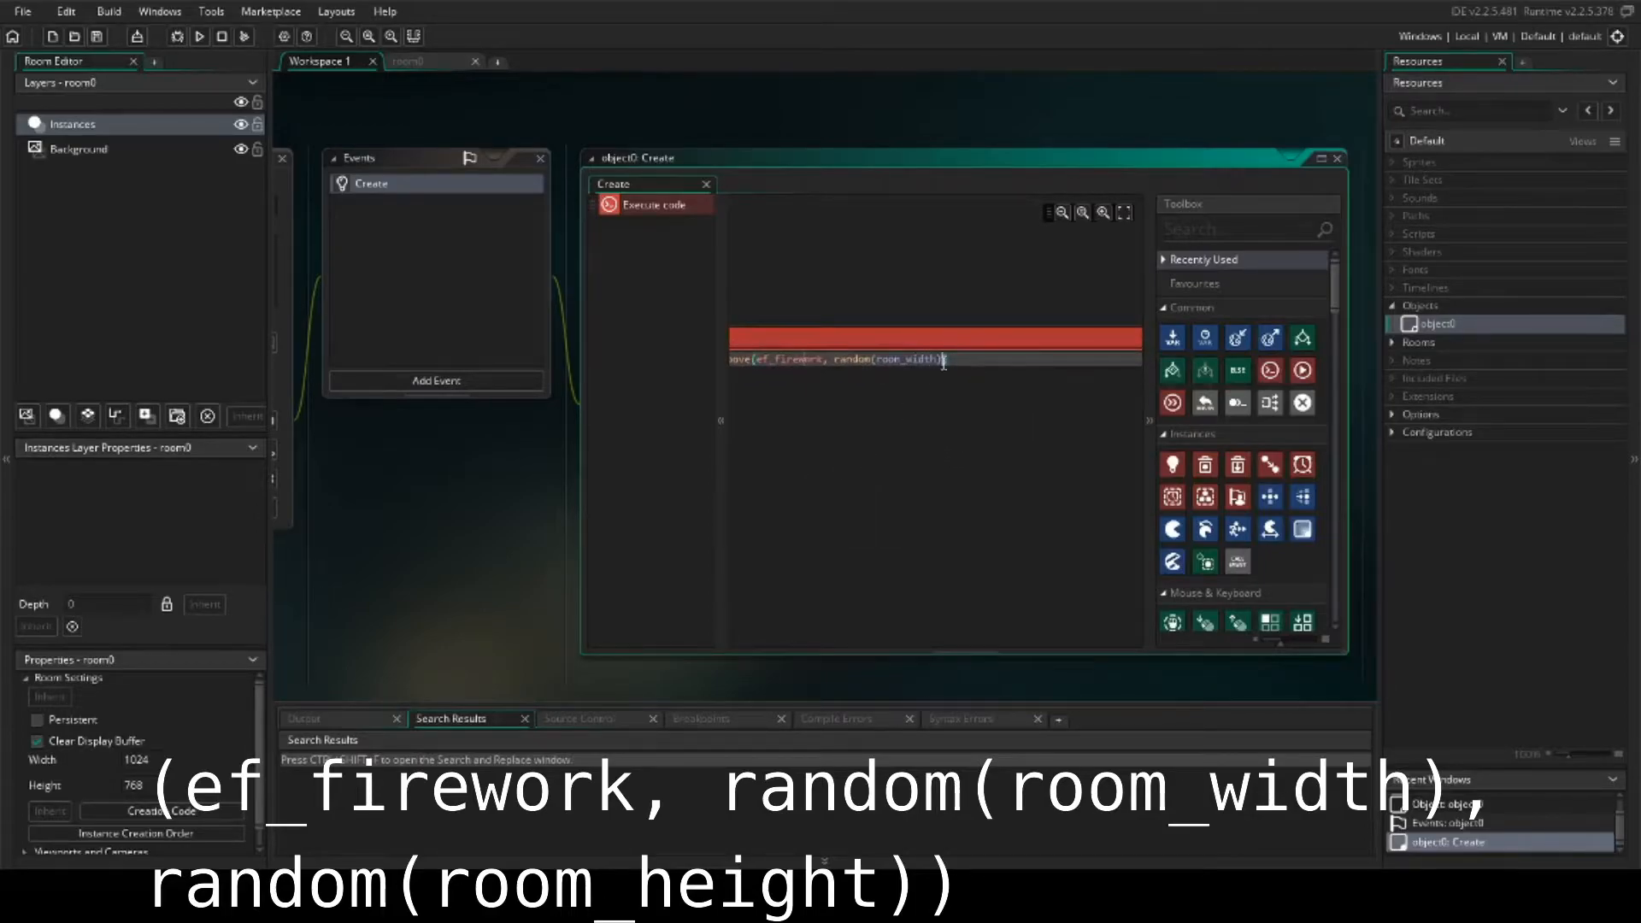
pyautogui.write(',')
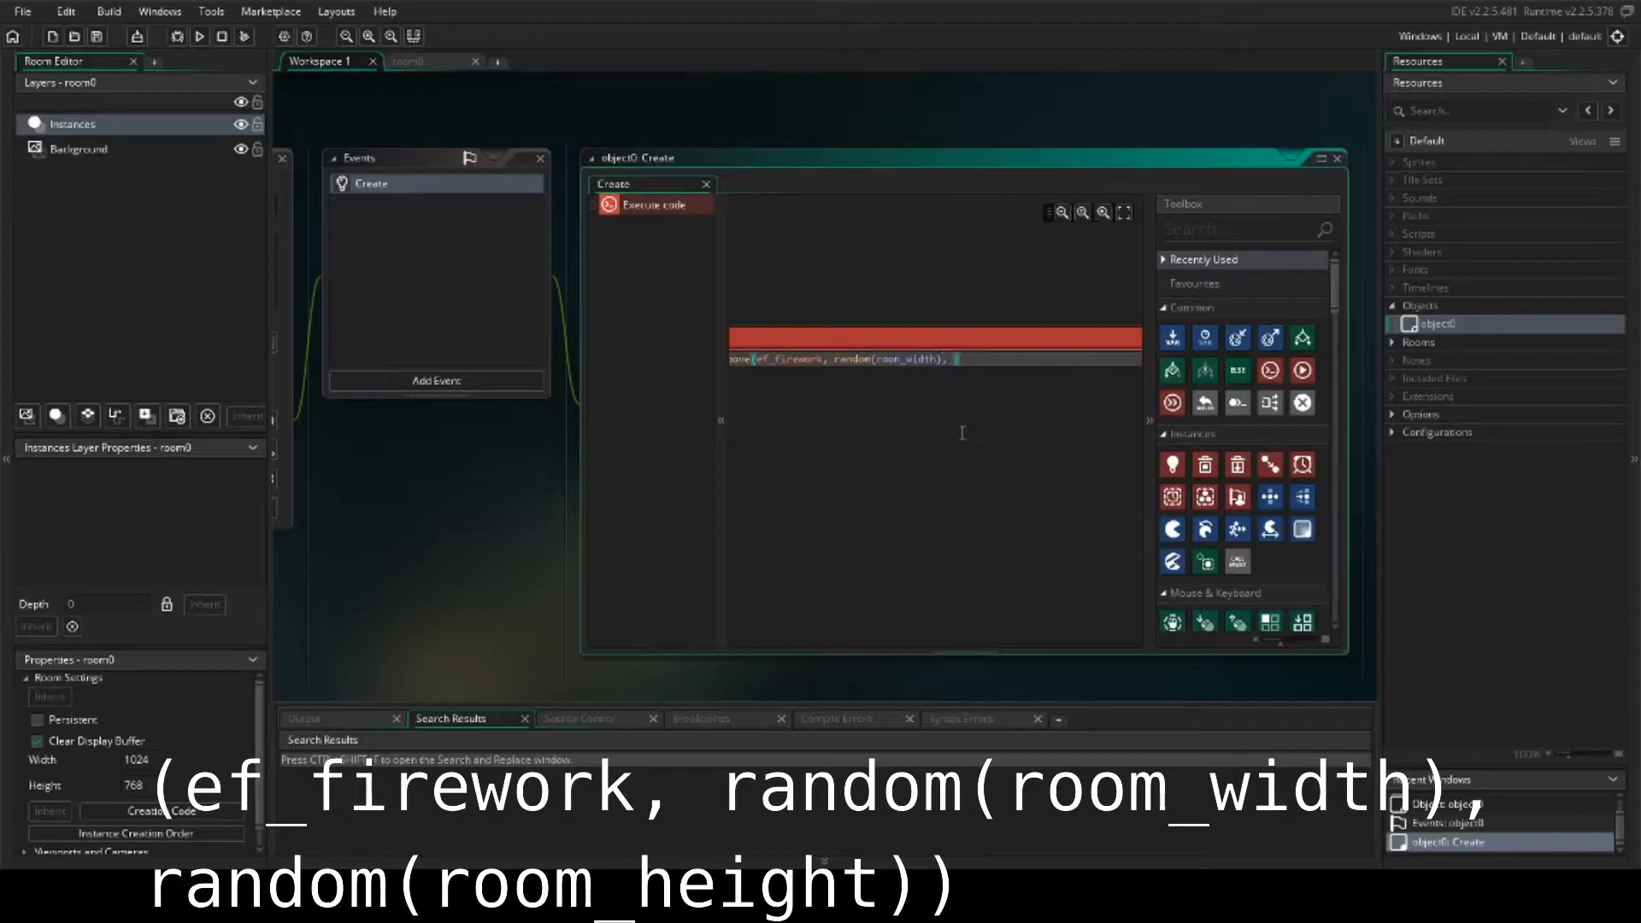
pyautogui.write('random(')
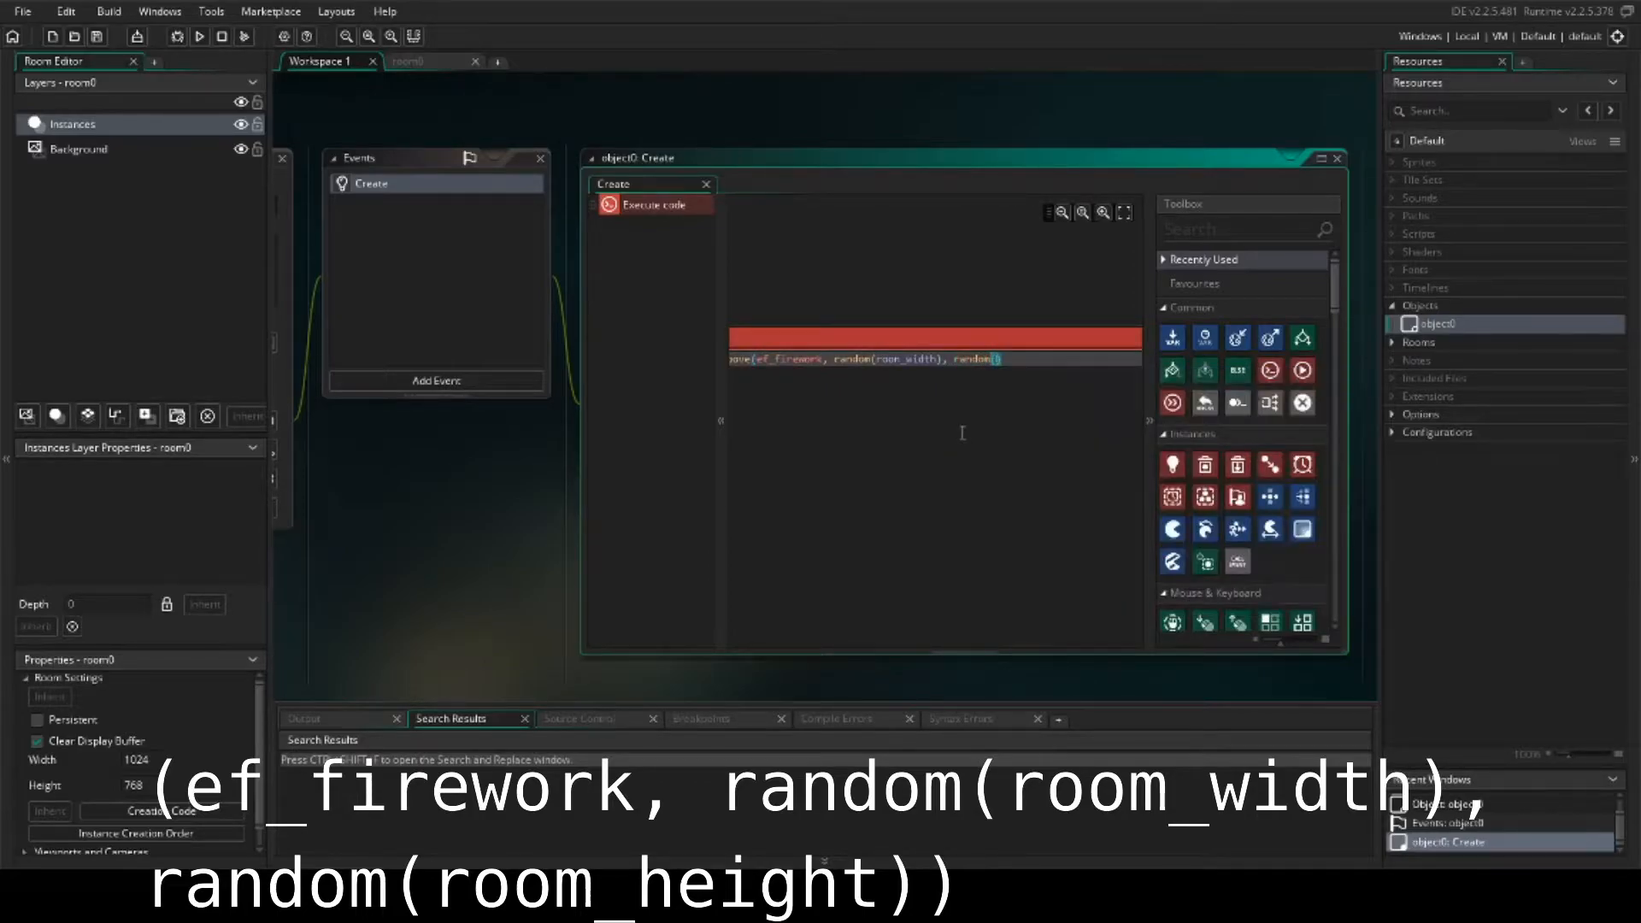
pyautogui.write('room_height')
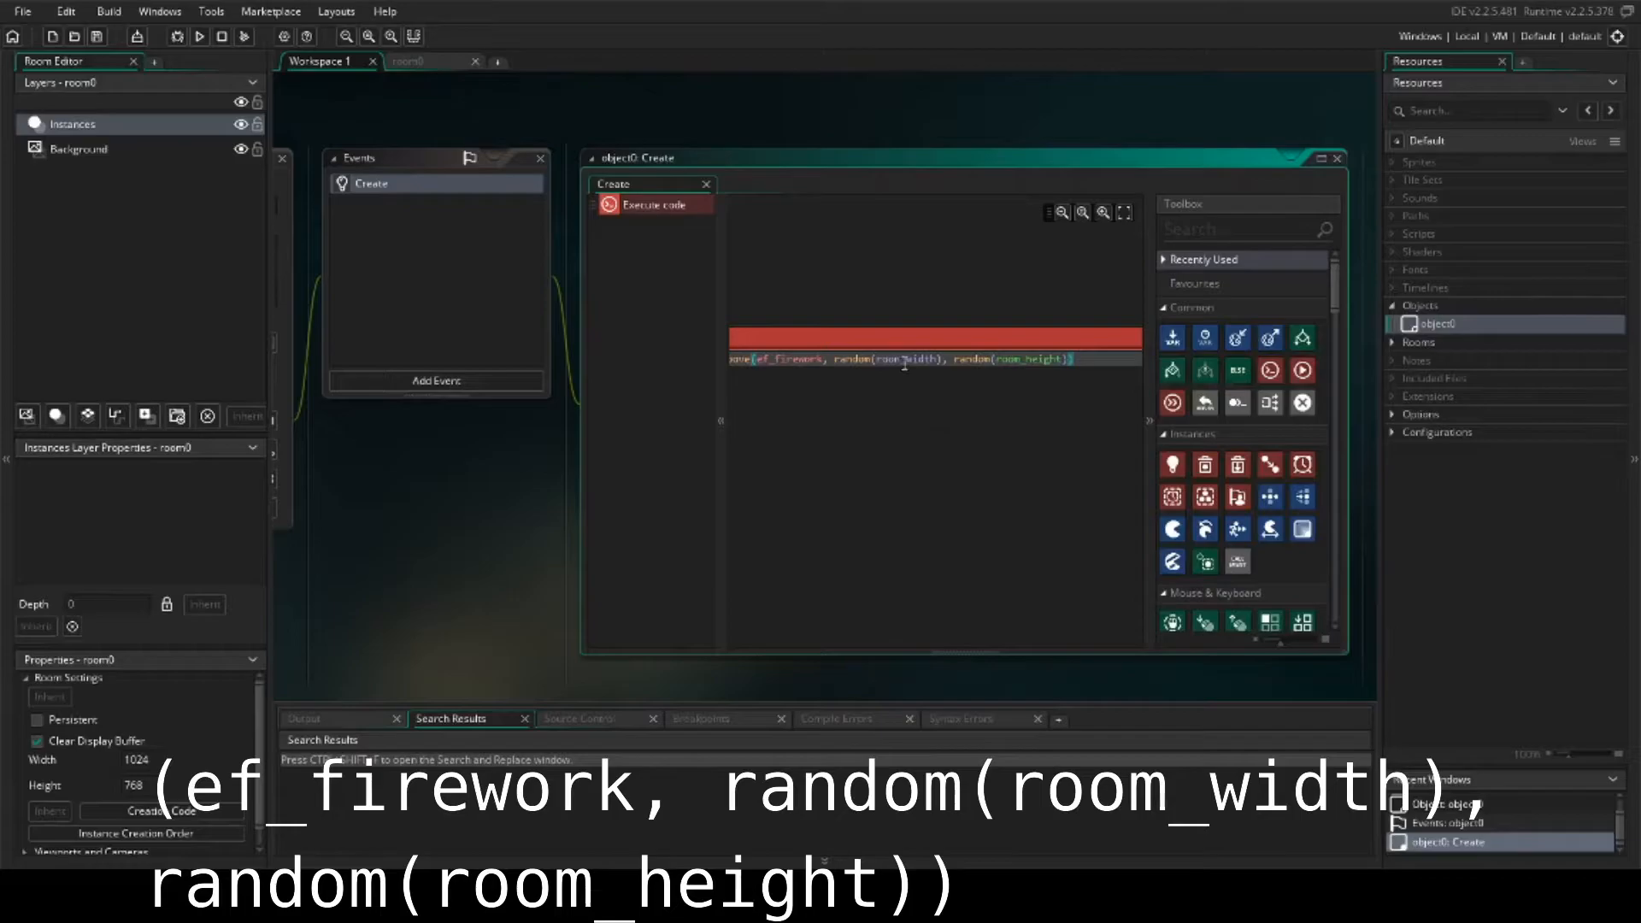
pyautogui.moveTo(910, 377)
pyautogui.write(', ')
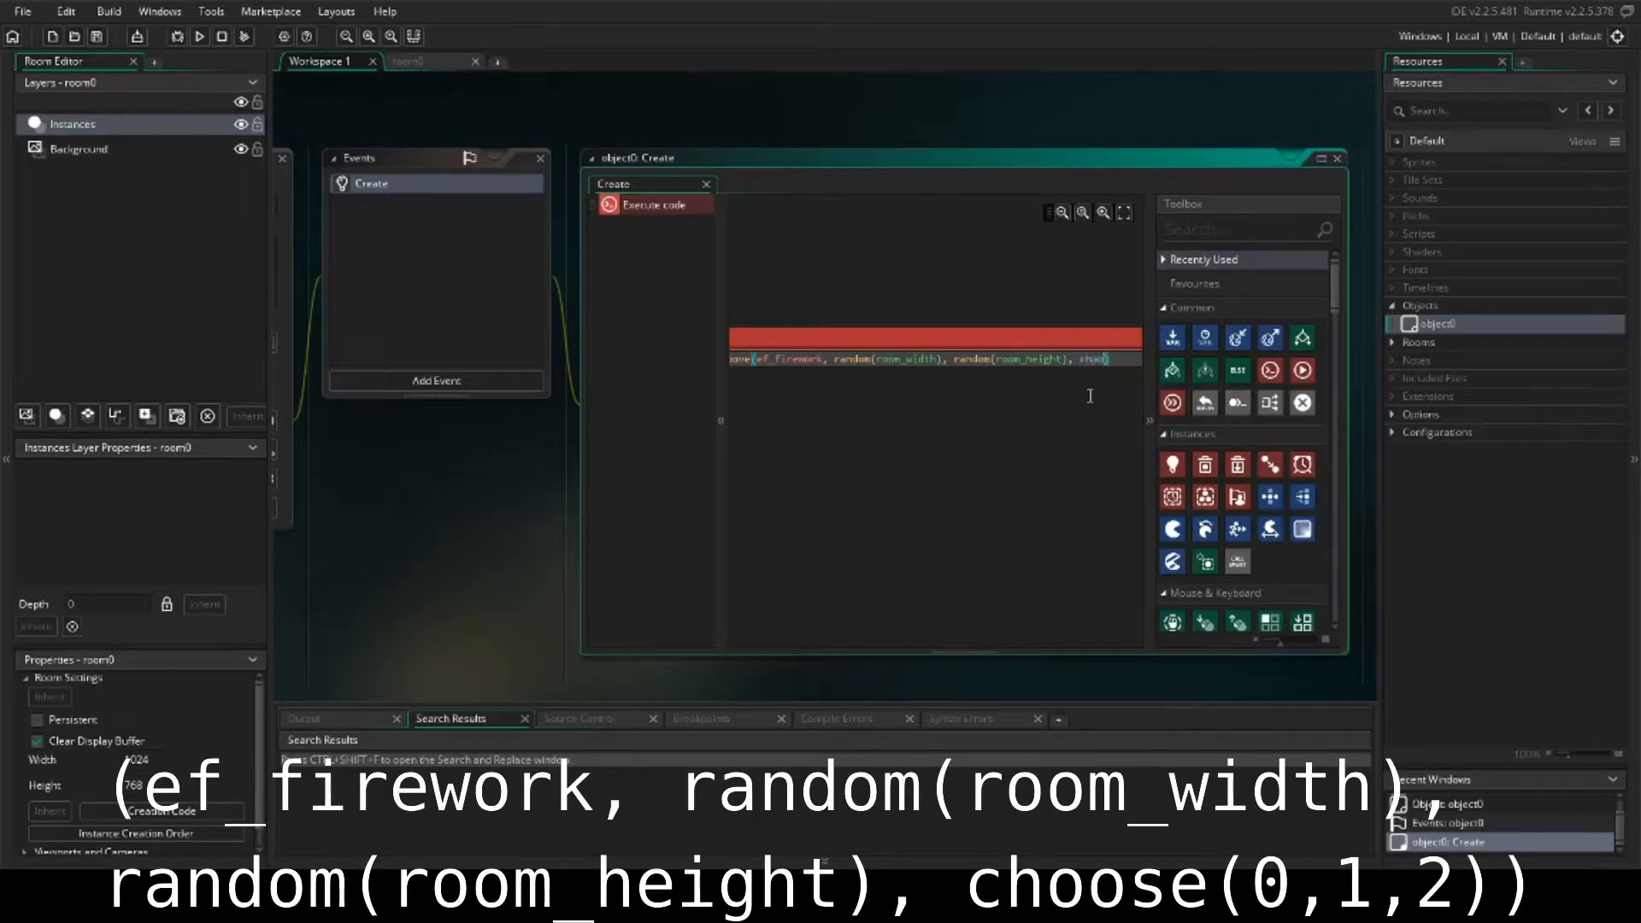
# Step: Type choo after the position arguments to bring up choose()
pyautogui.write('choo')
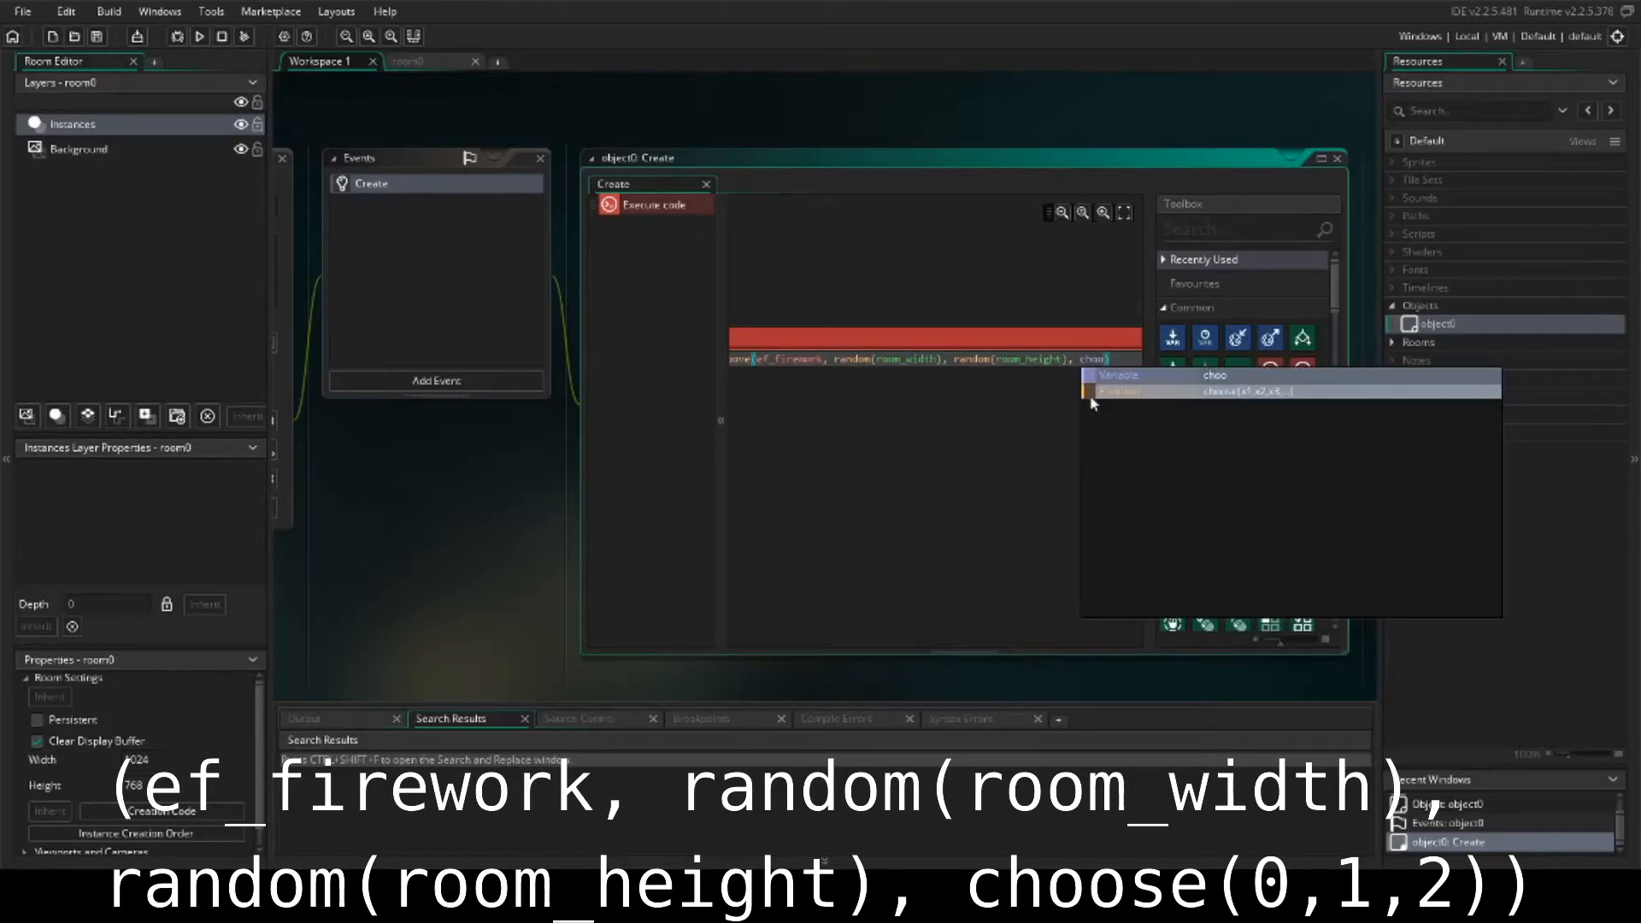
pyautogui.moveTo(1262, 401)
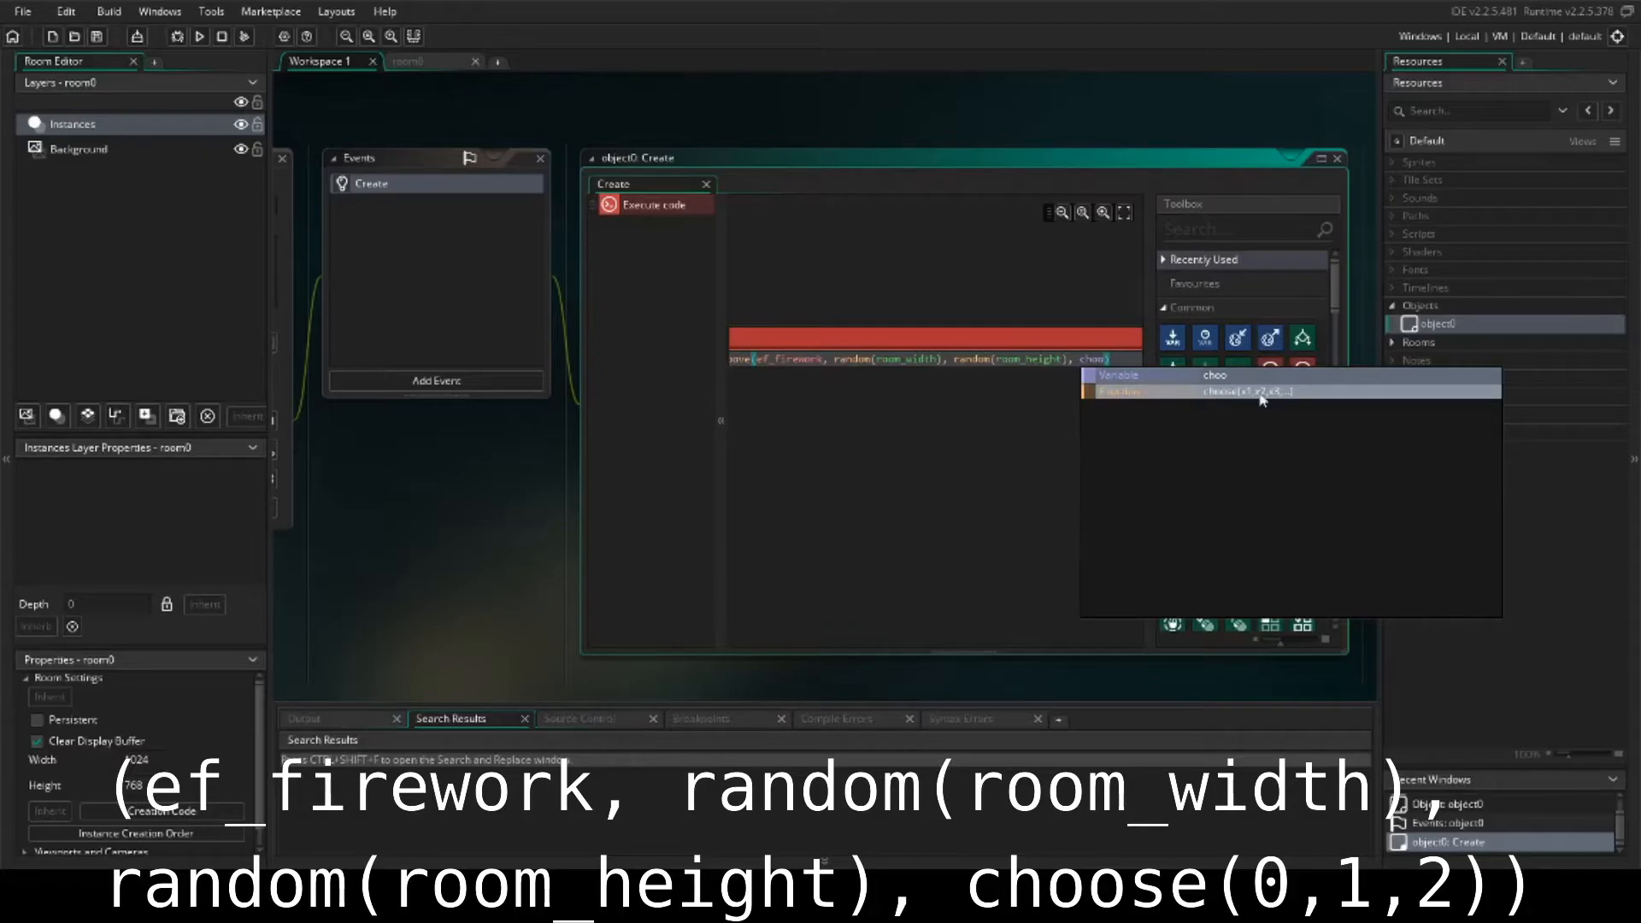
pyautogui.moveTo(1253, 400)
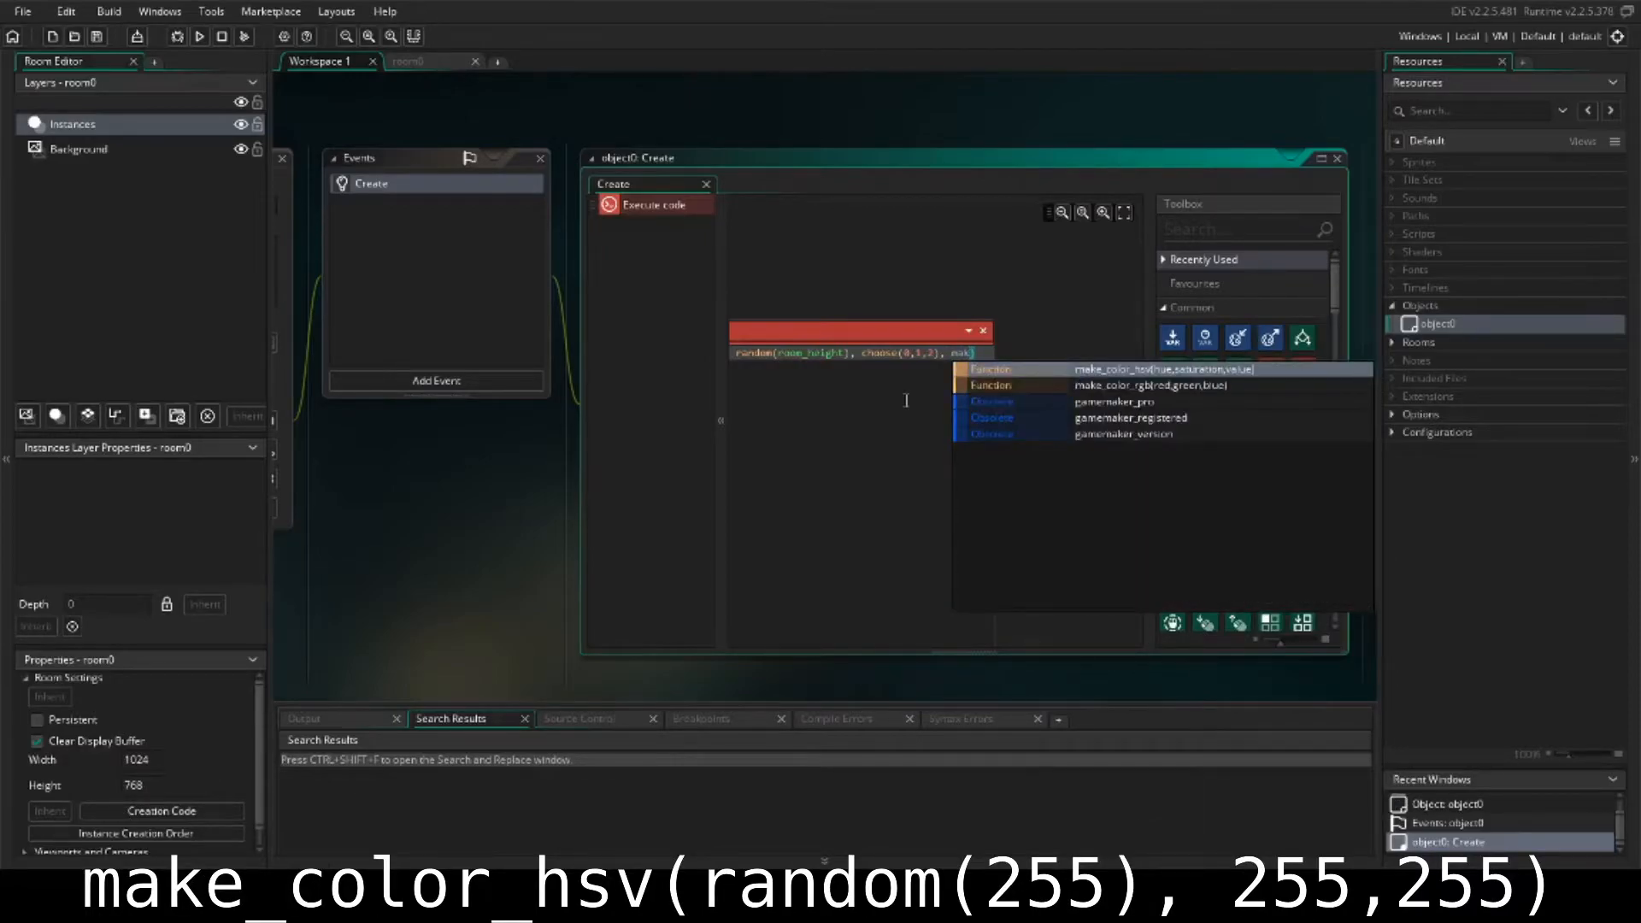
pyautogui.moveTo(1146, 456)
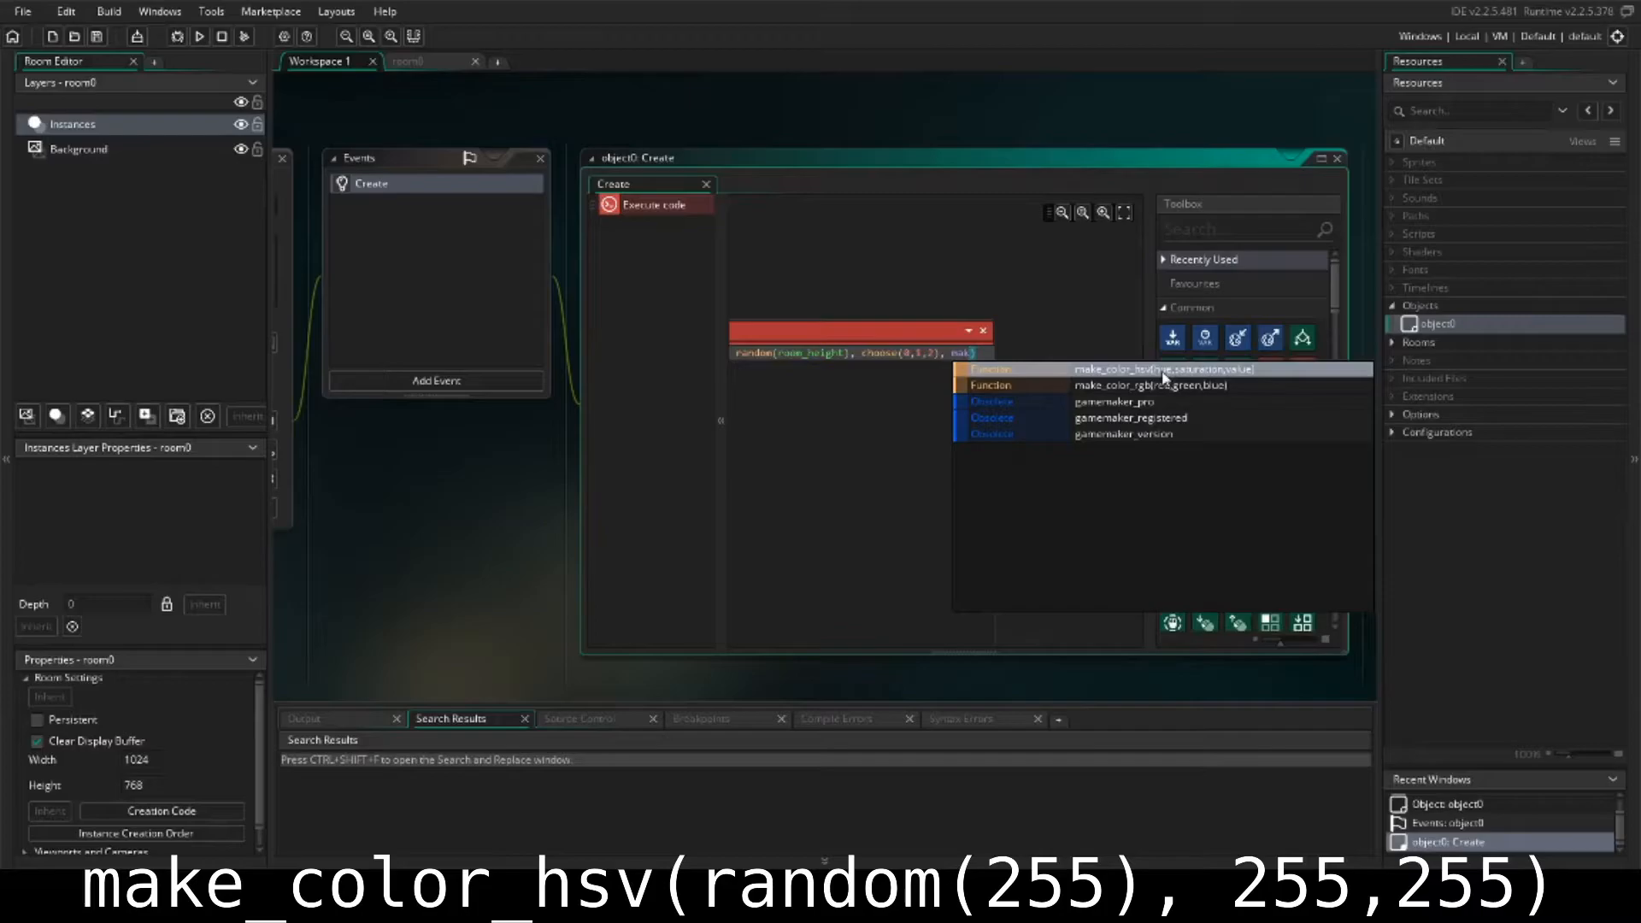
# Step: Set the colour argument to make_color_hsv(random(255), 255, 255) and close the brackets
pyautogui.click(903, 439)
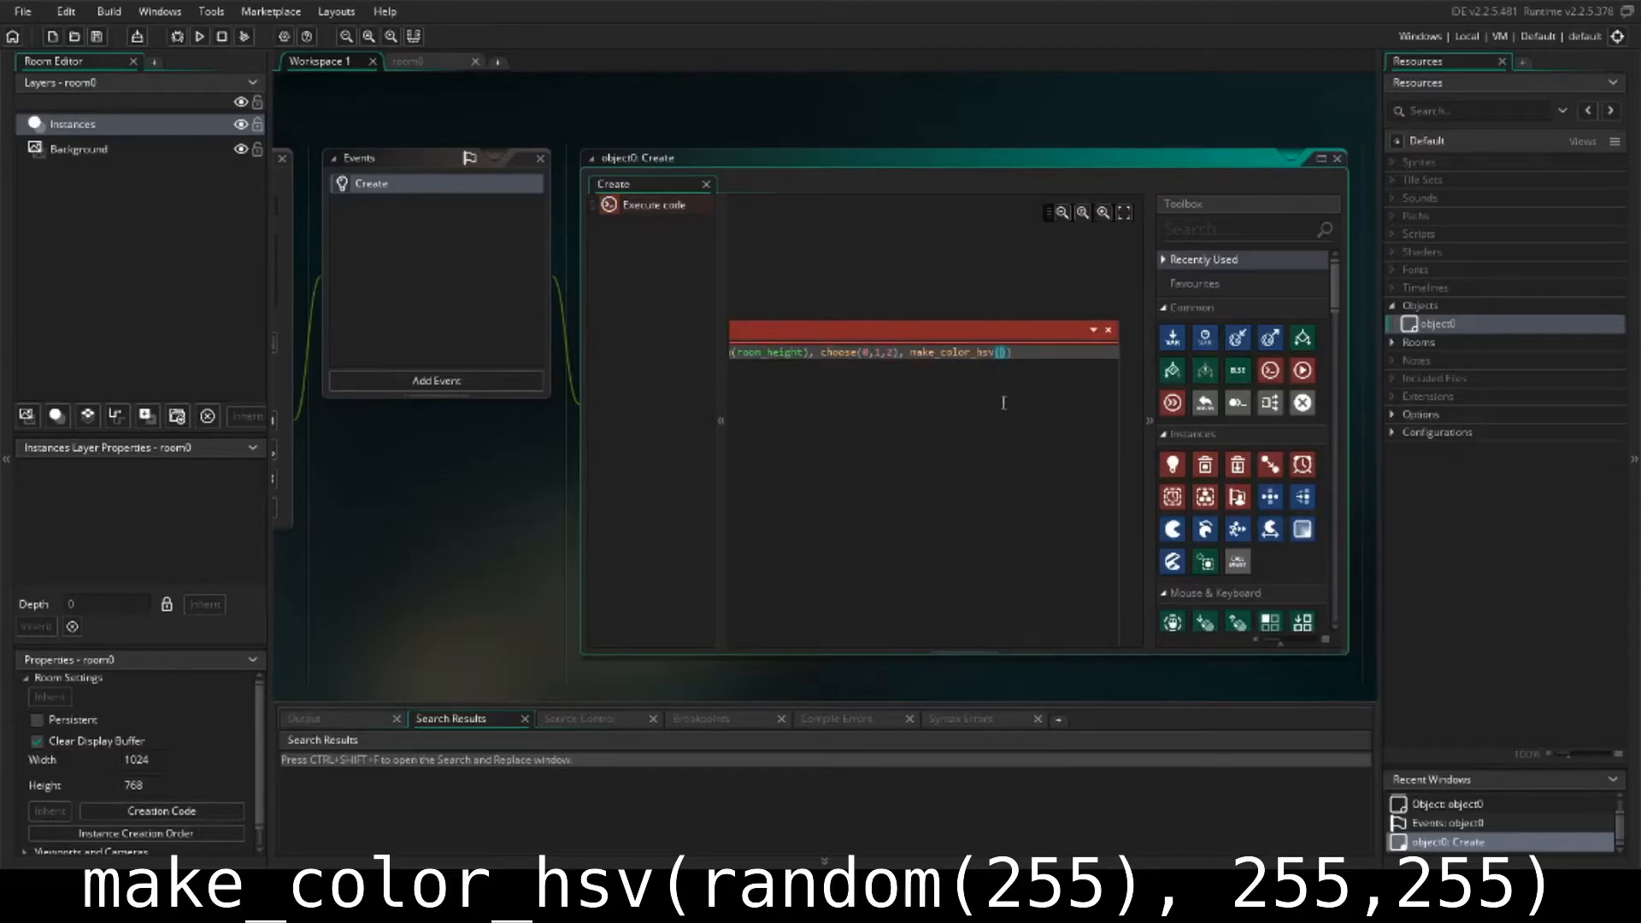
pyautogui.write('random(255')
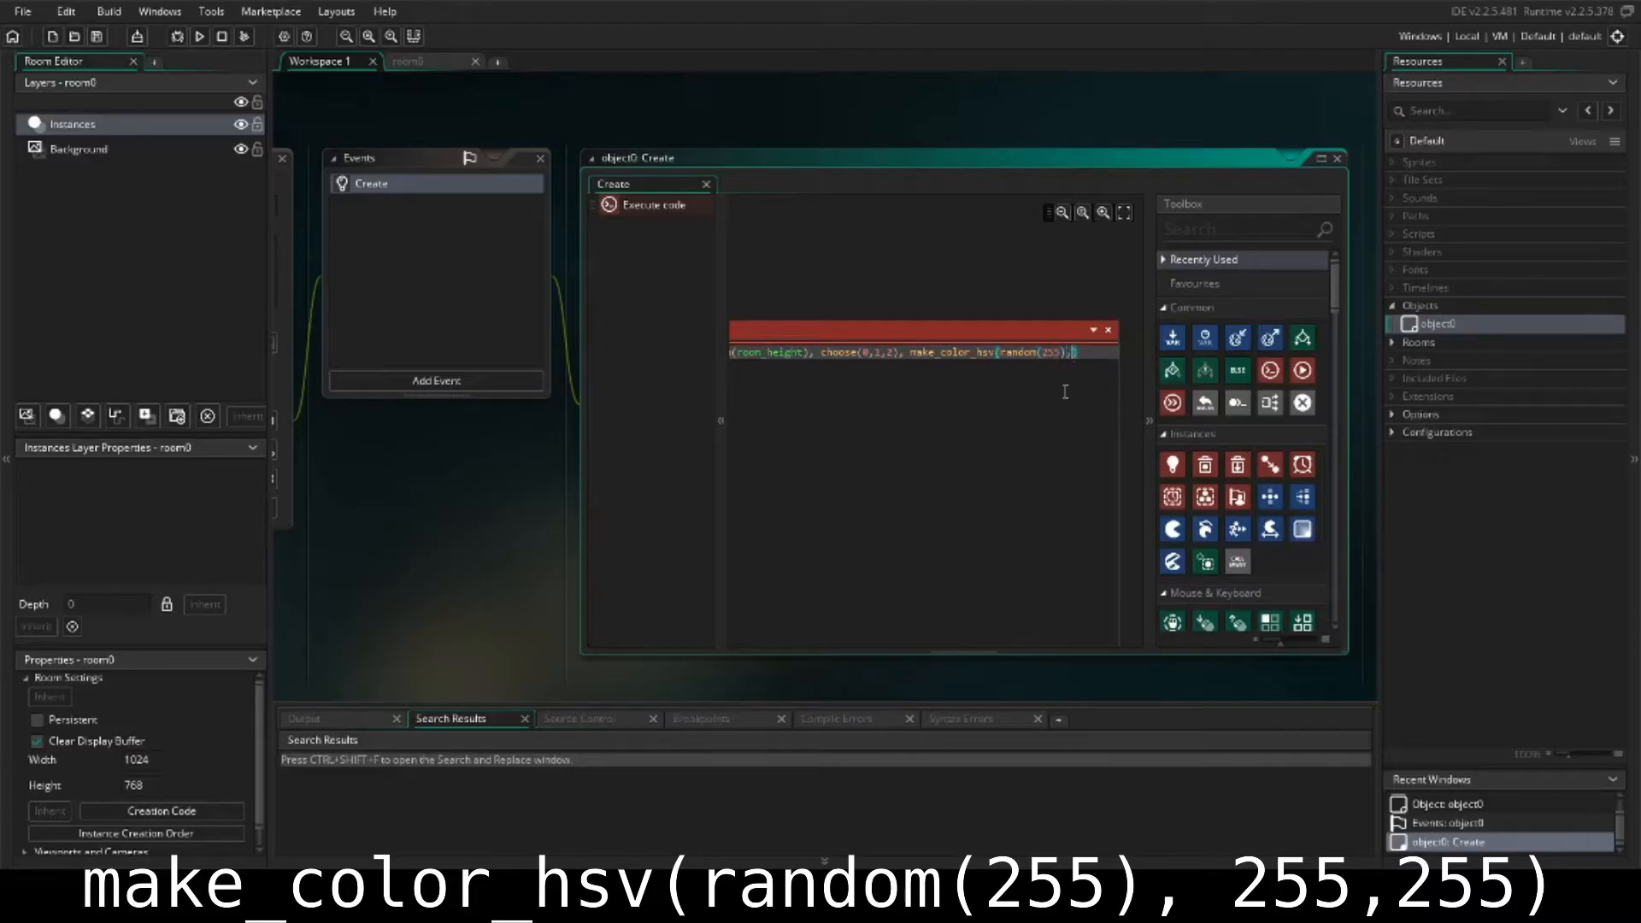
pyautogui.write('255,255')
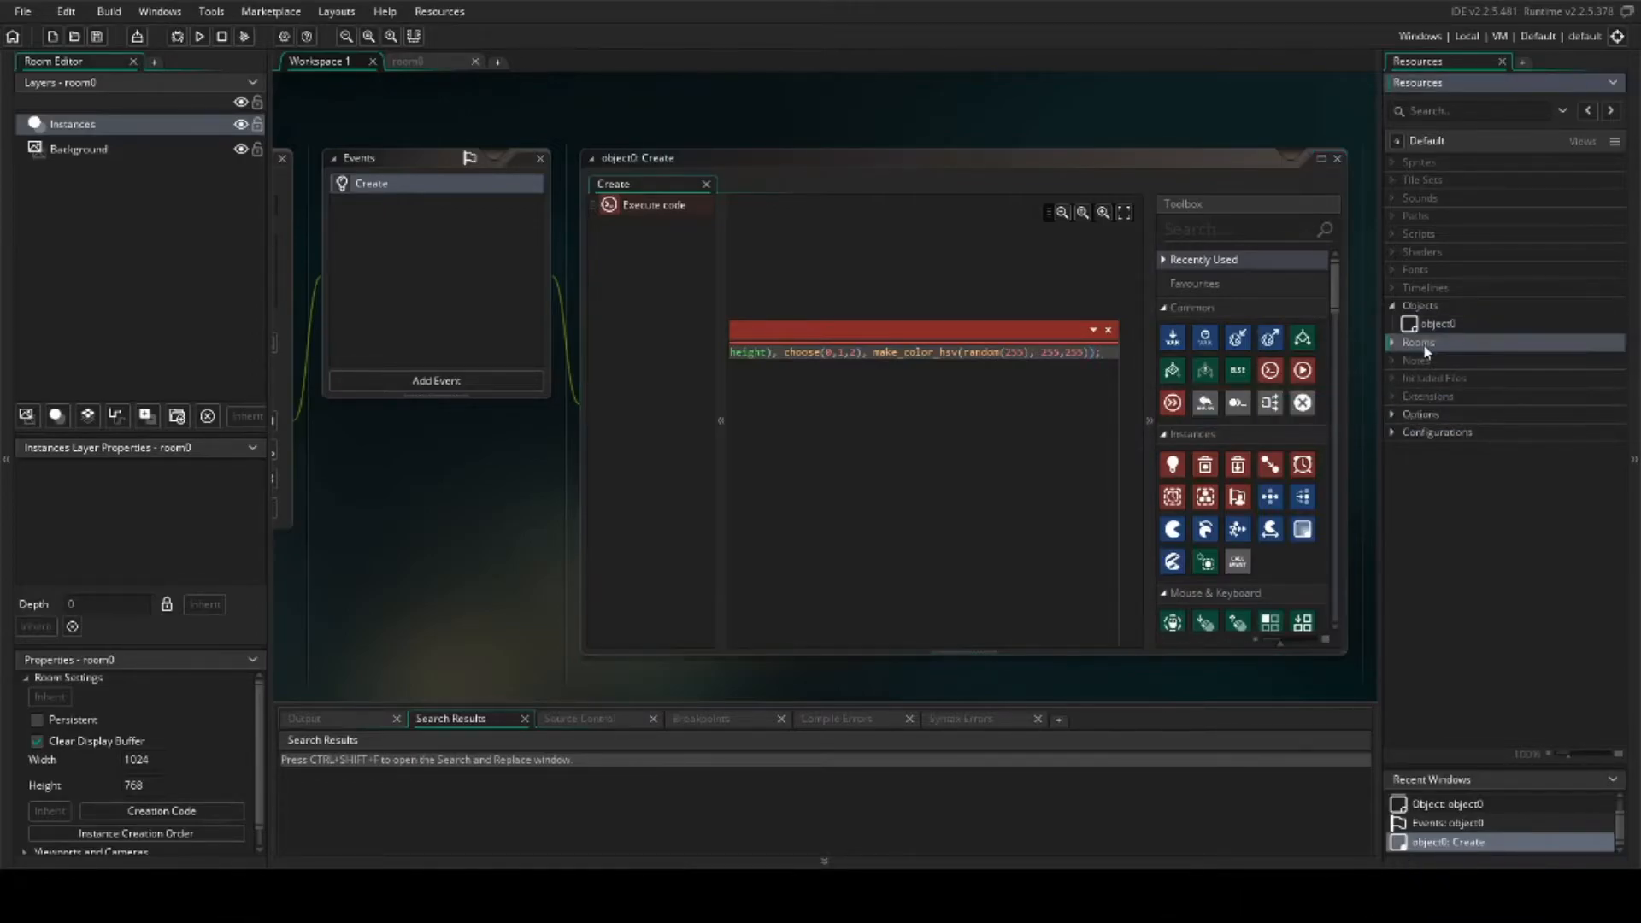
# Step: Place an object0 instance in room0 and run the game
pyautogui.click(1417, 341)
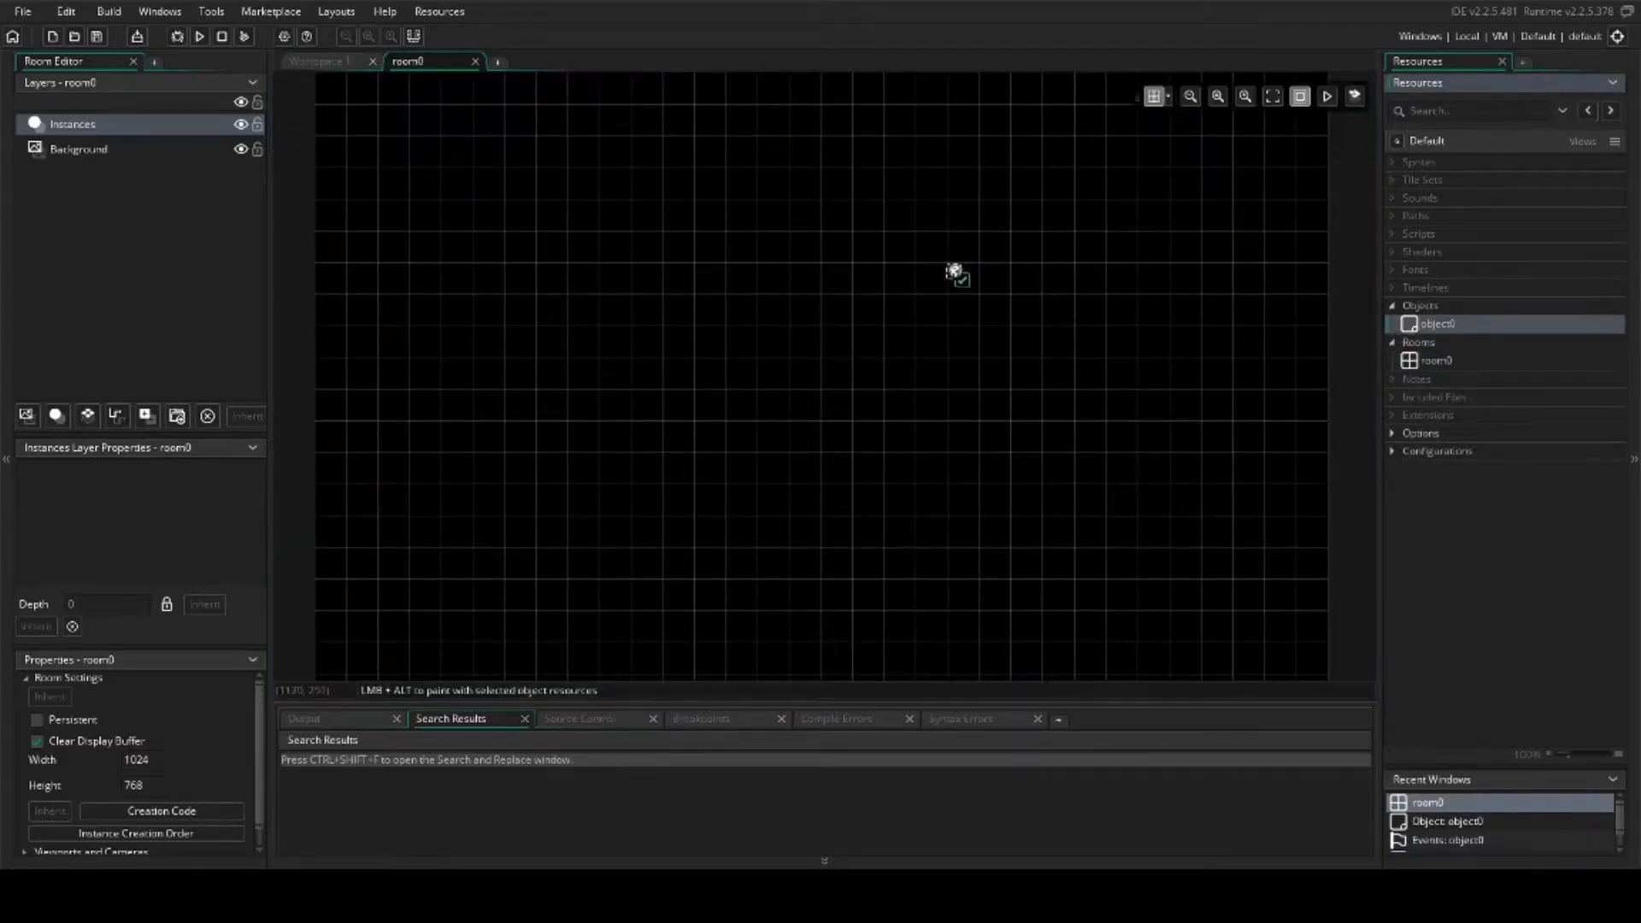
pyautogui.click(955, 272)
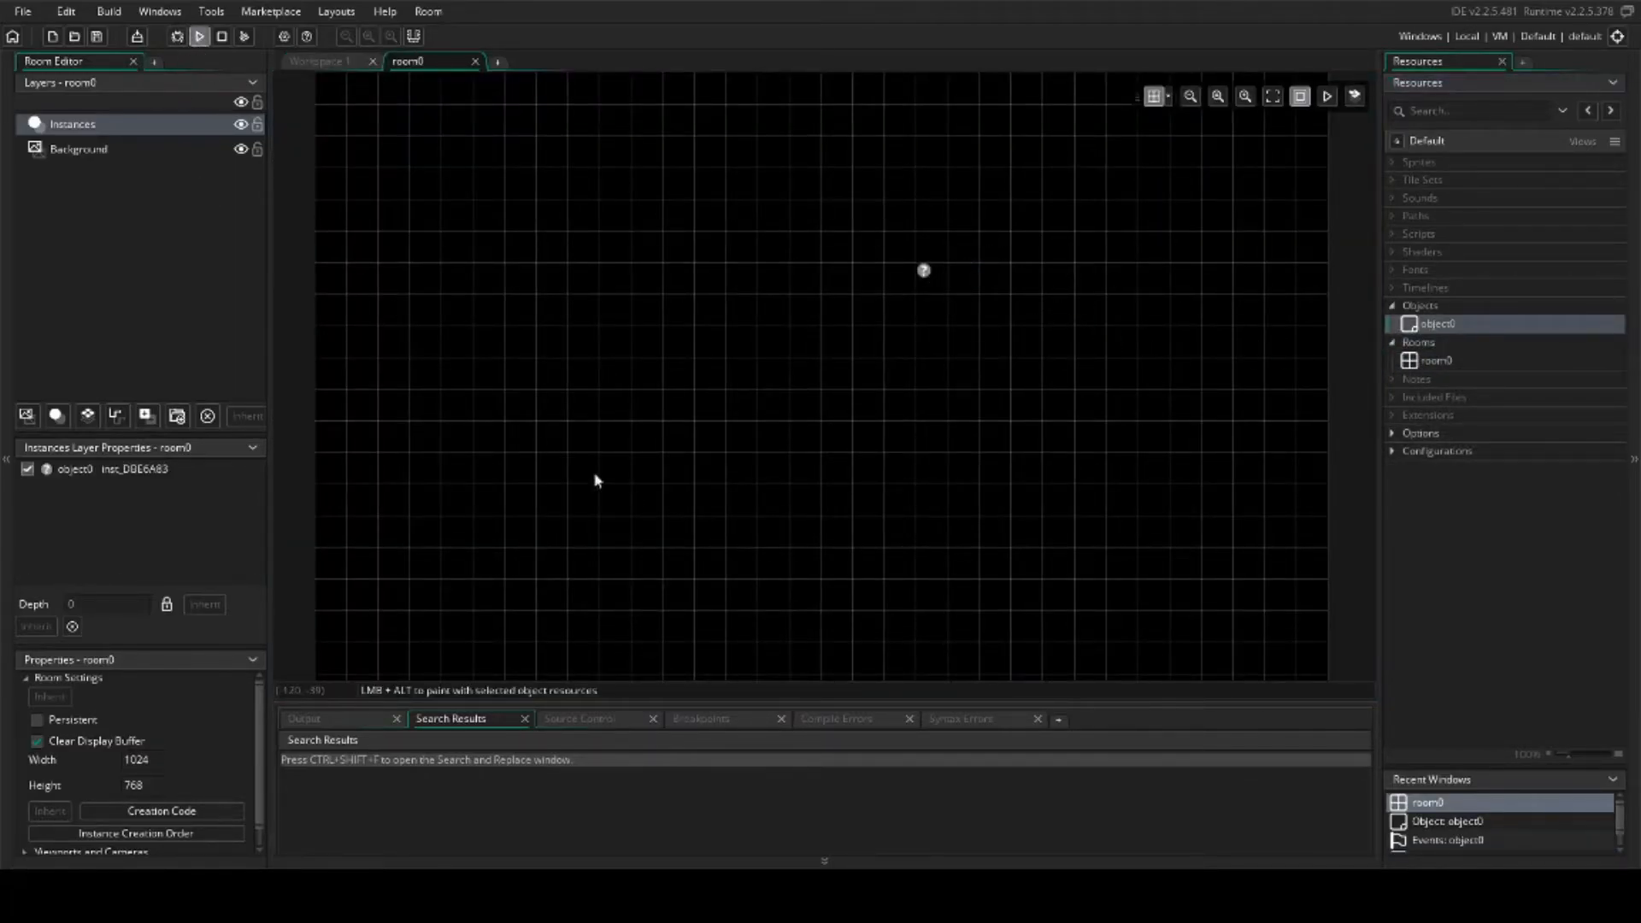
pyautogui.click(197, 37)
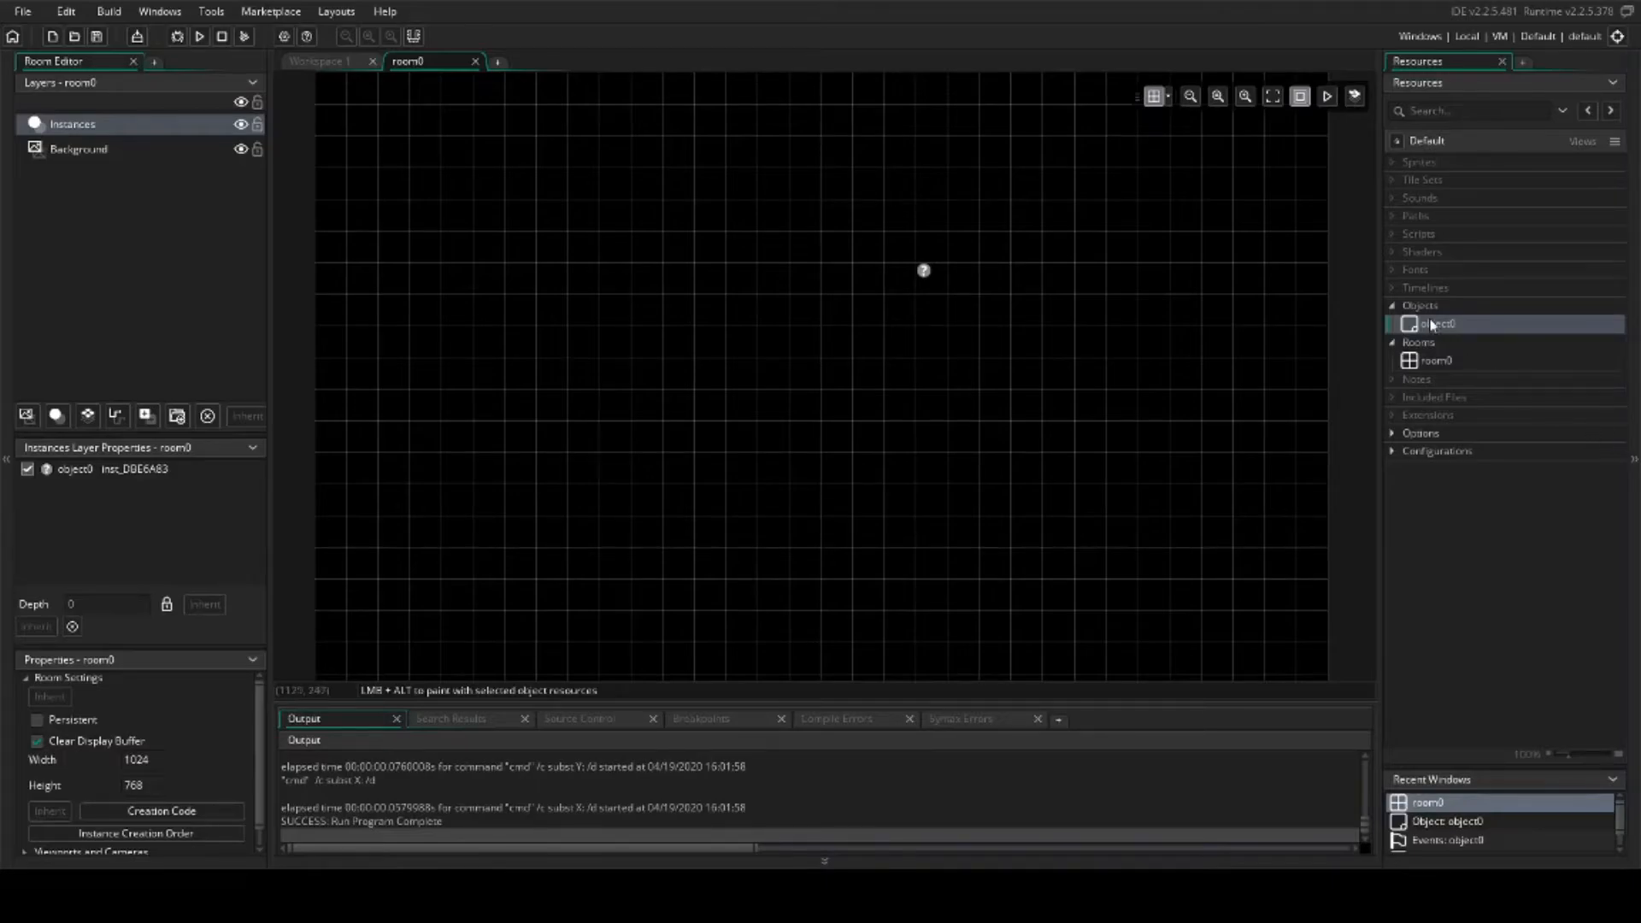
# Step: Add a repeat(200) loop with opening brace above the firework call in object0's Create code
pyautogui.doubleClick(1439, 323)
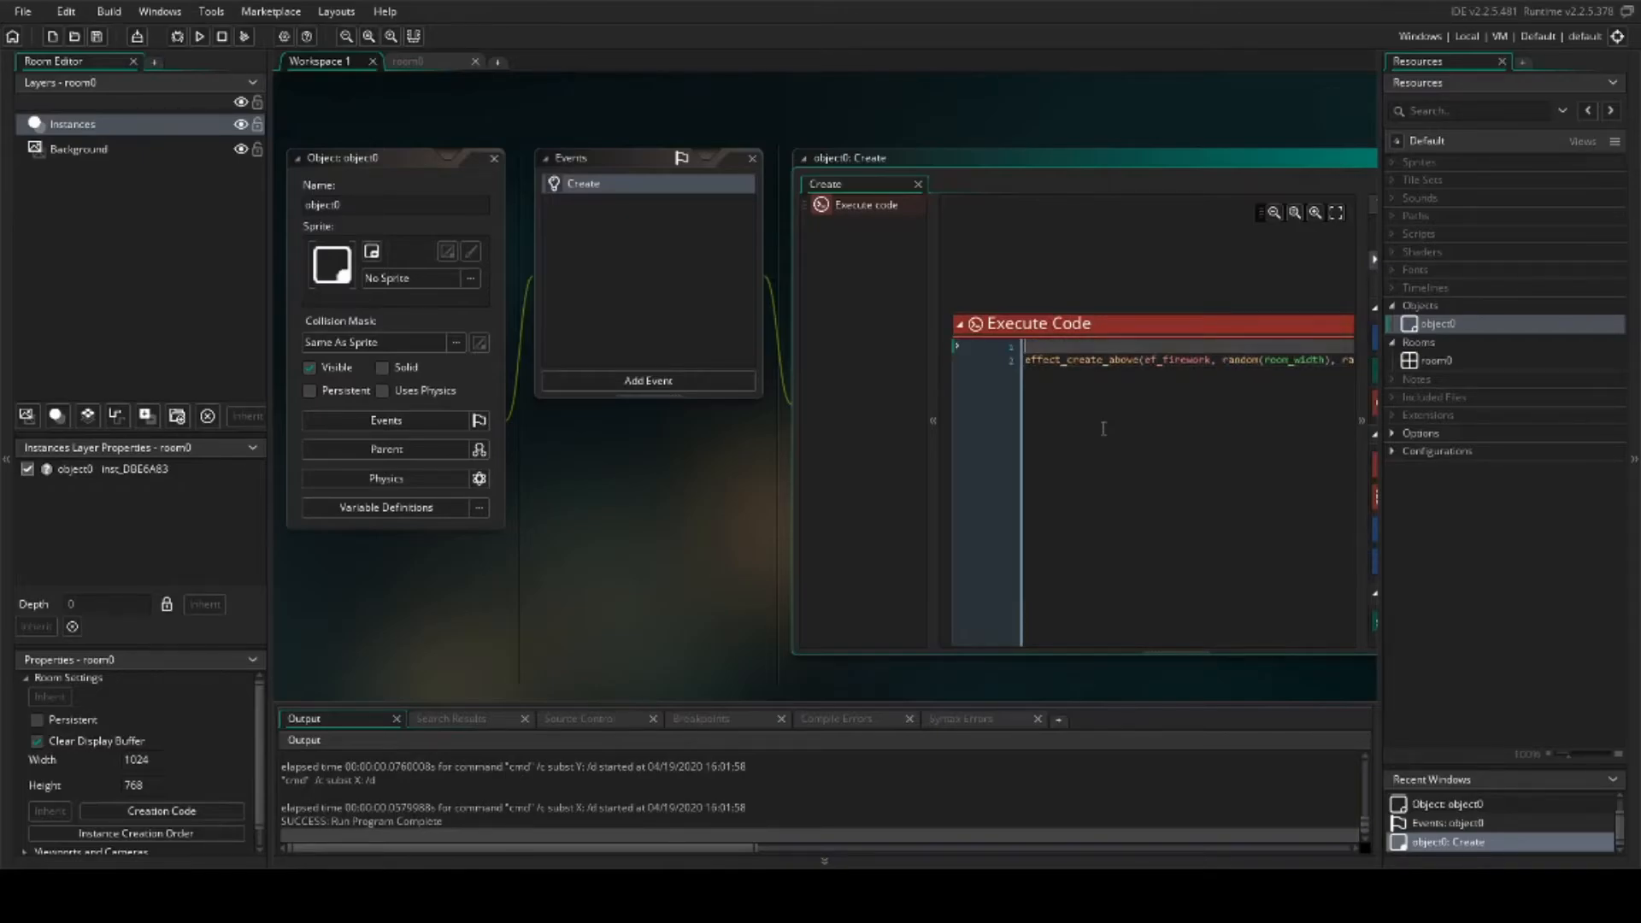
pyautogui.write('repeat(200')
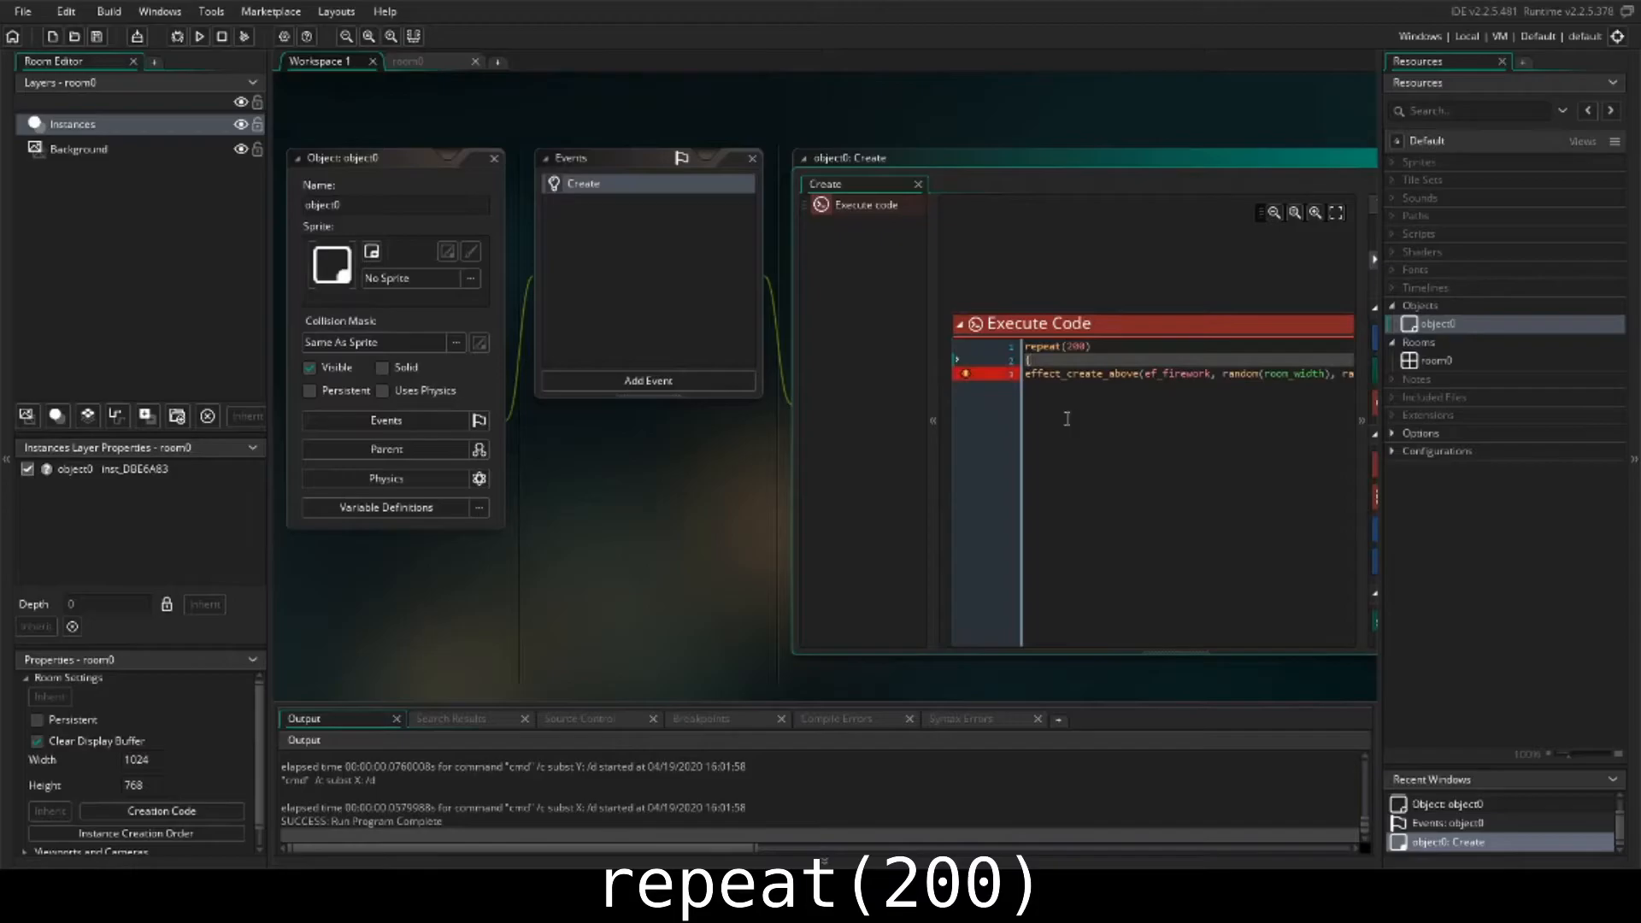
pyautogui.moveTo(1086, 409)
pyautogui.write('}')
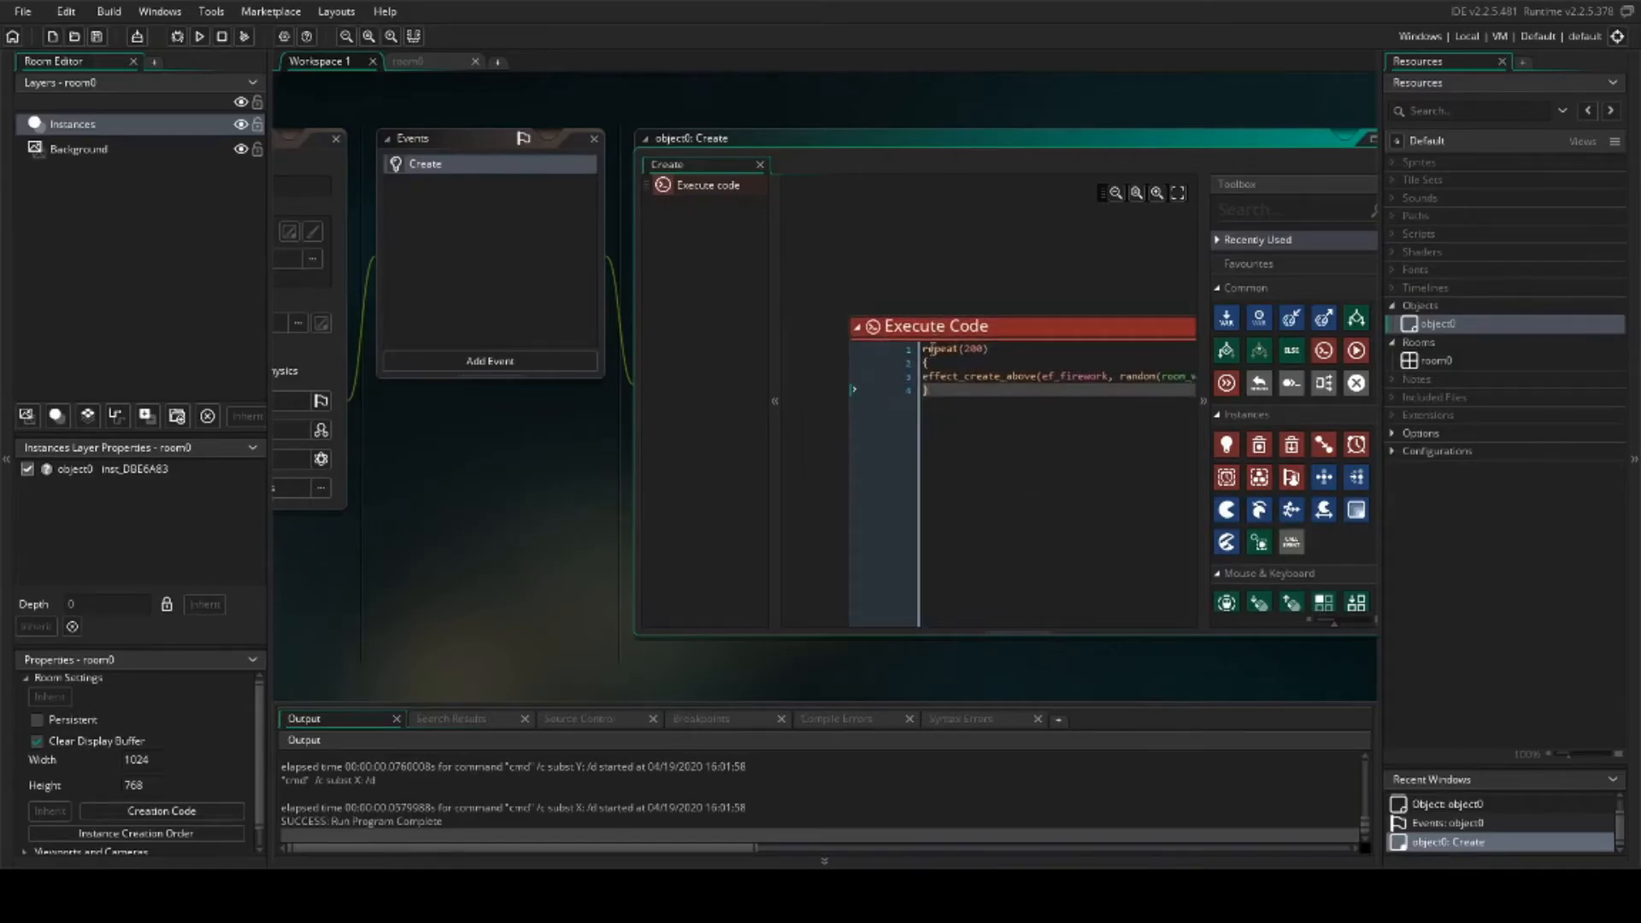
pyautogui.moveTo(648, 333)
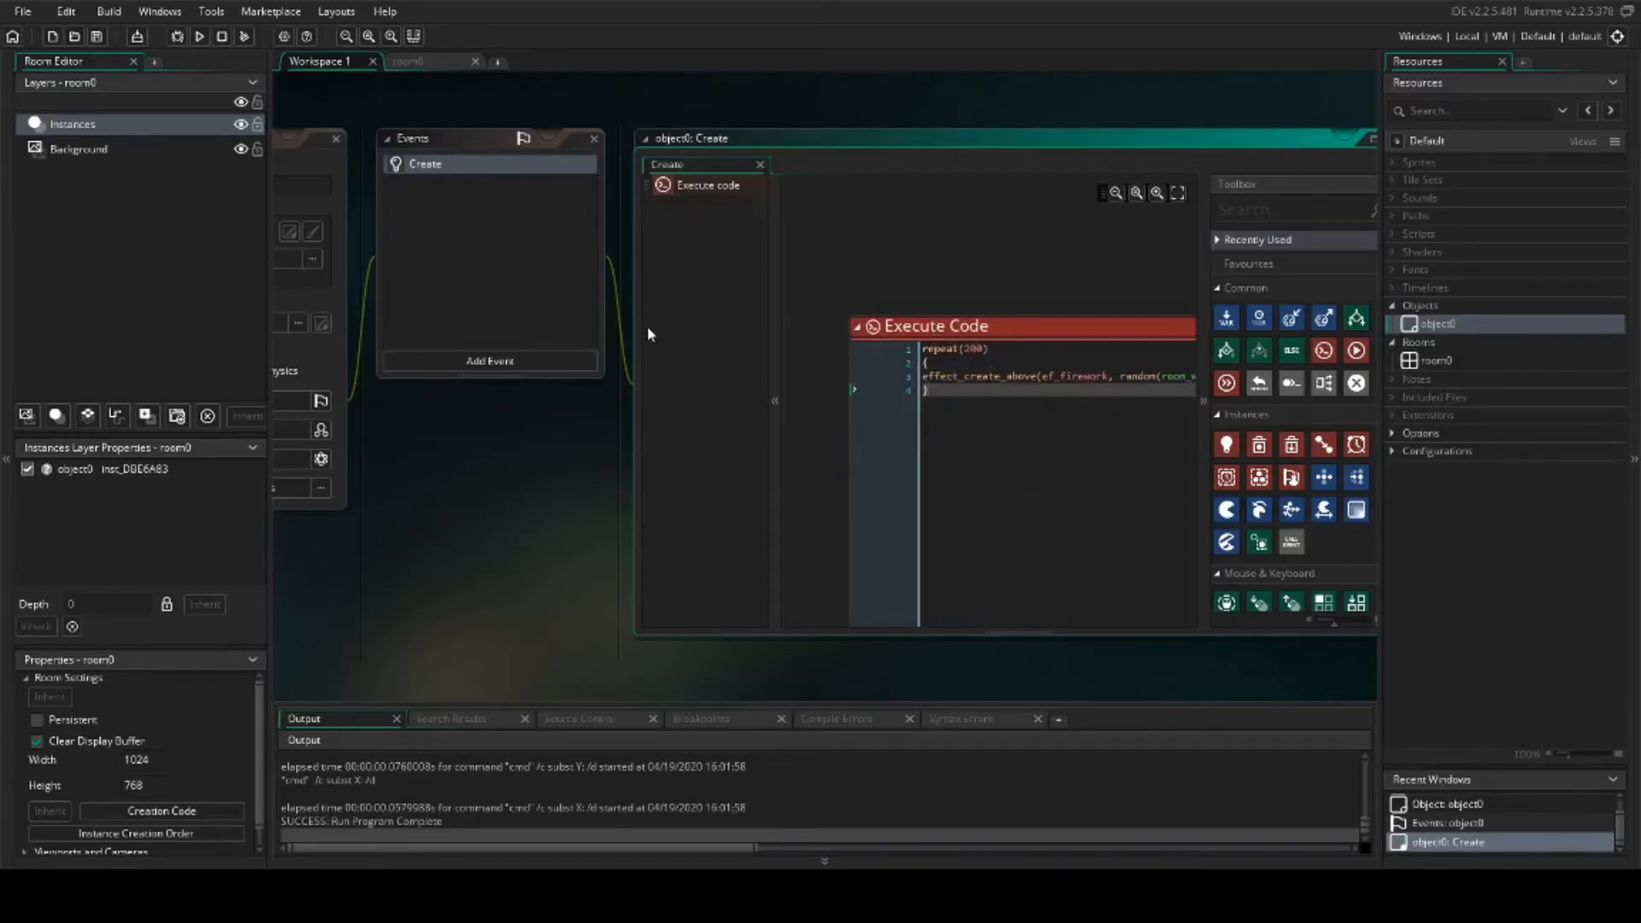
# Step: Run and end the 200-firework test, then select the effect_create_above line
pyautogui.click(199, 36)
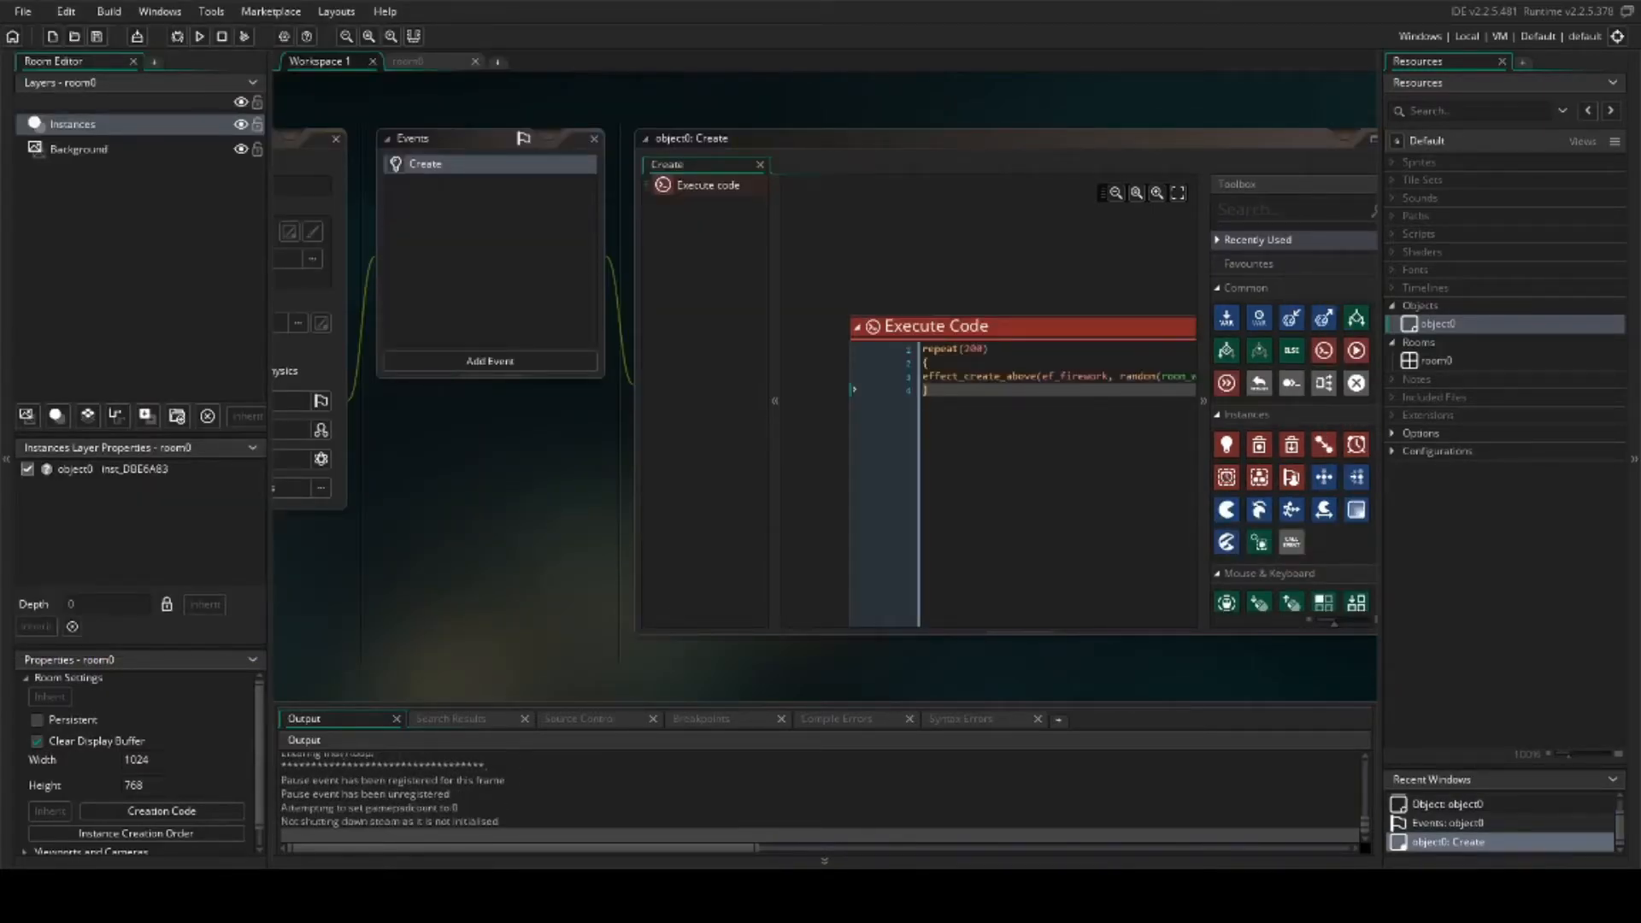
pyautogui.click(197, 35)
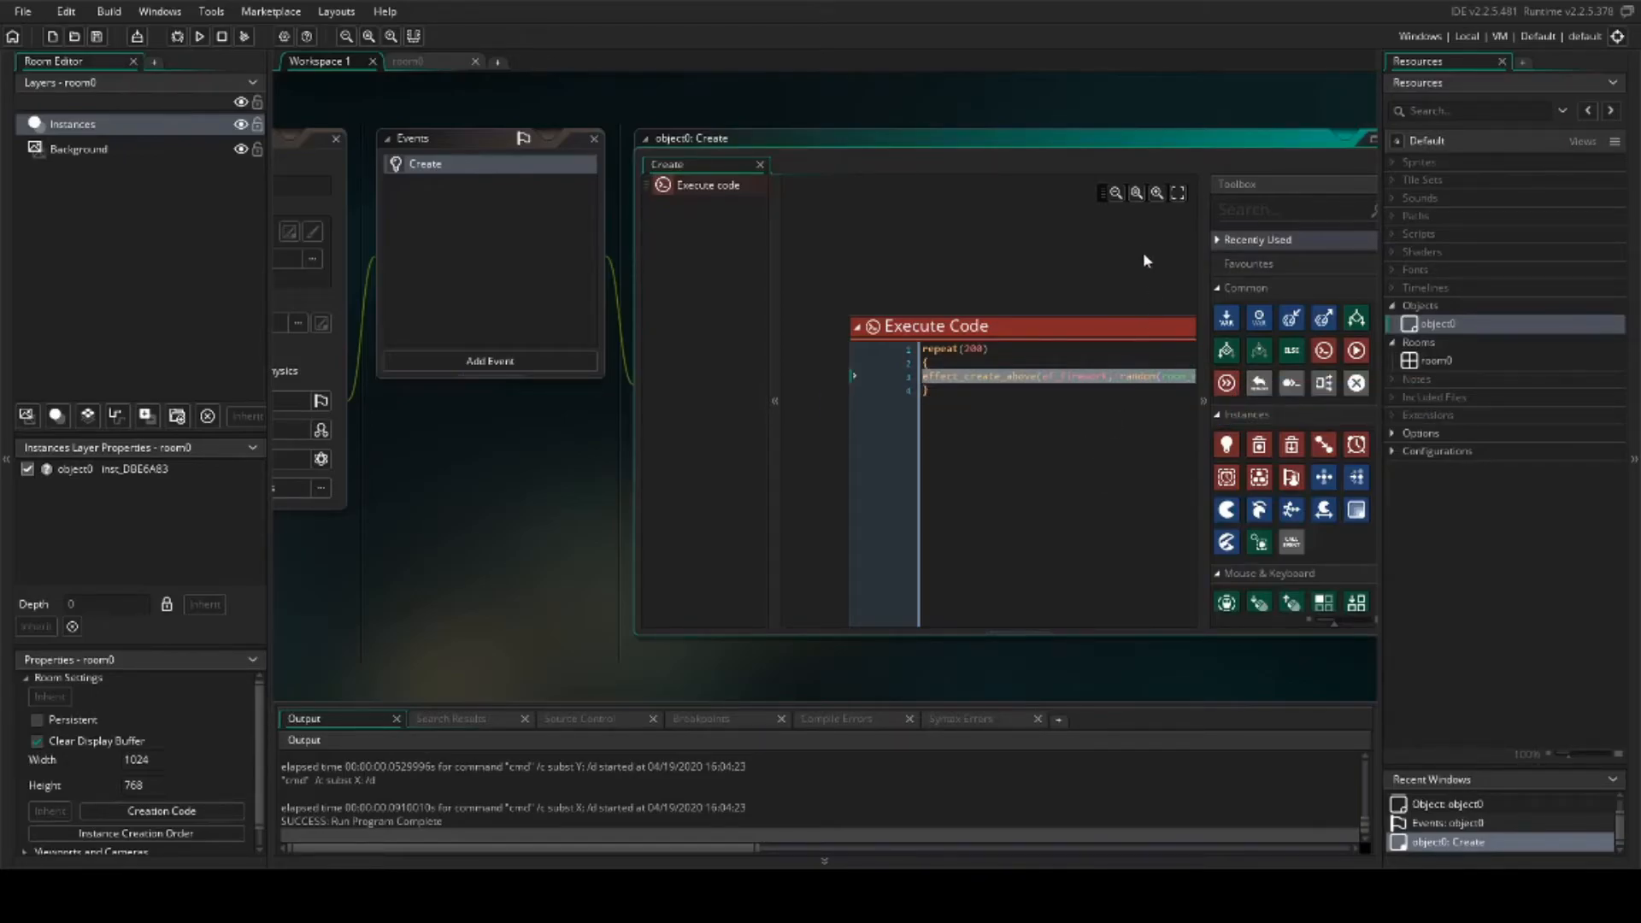
pyautogui.click(1115, 194)
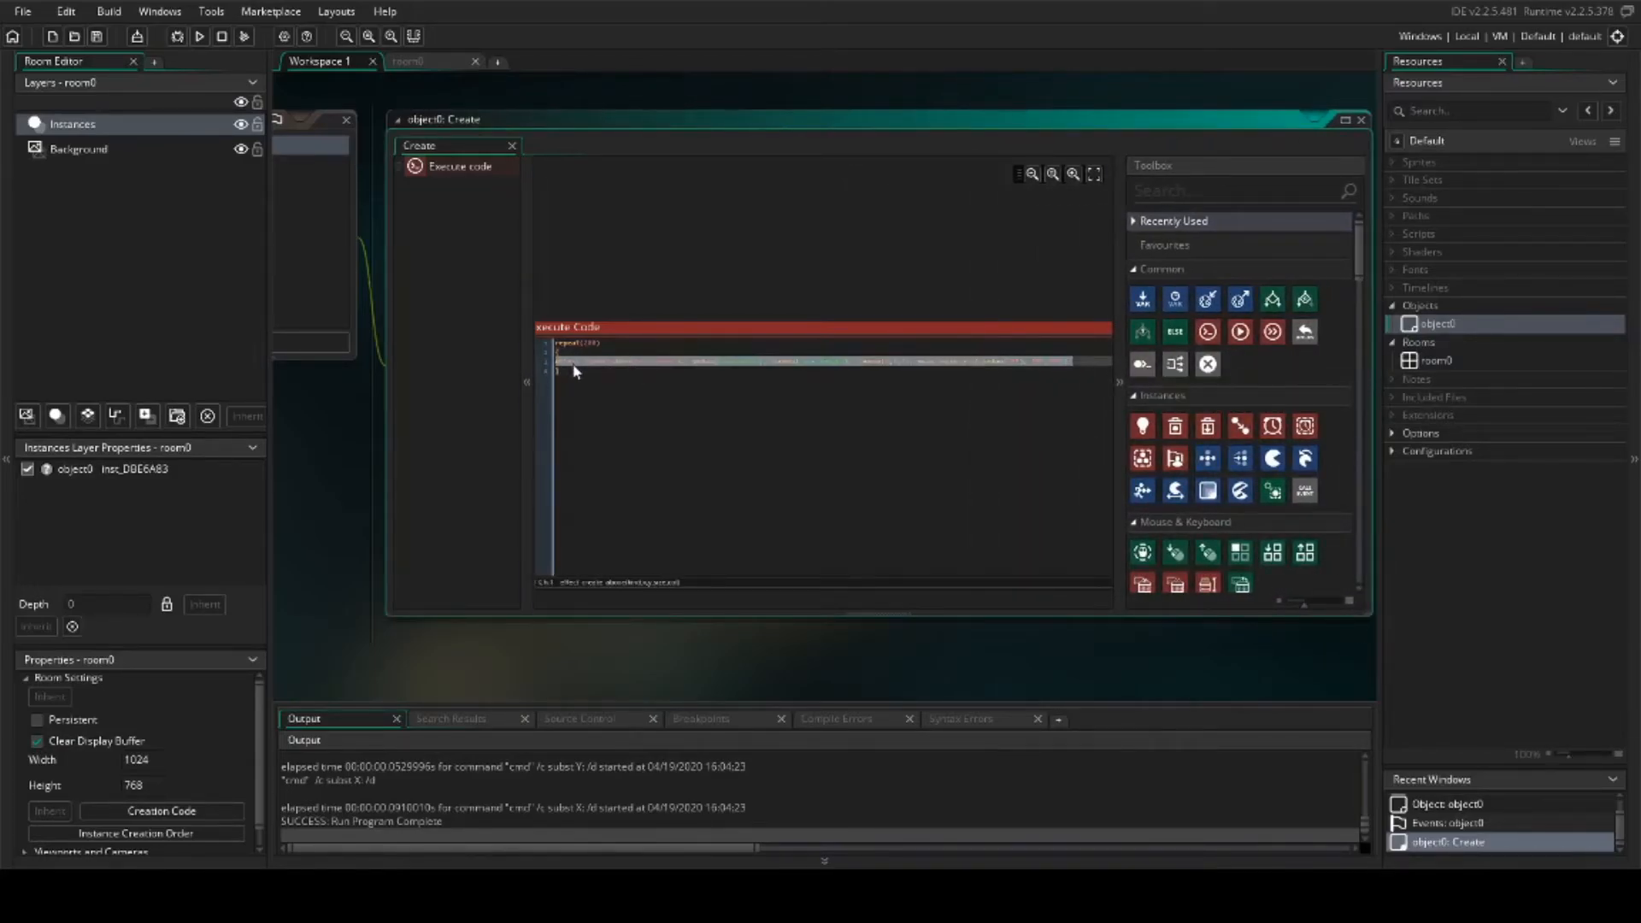
# Step: Cut the selected effect_create_above line, emptying the Create event code
pyautogui.rightClick(576, 370)
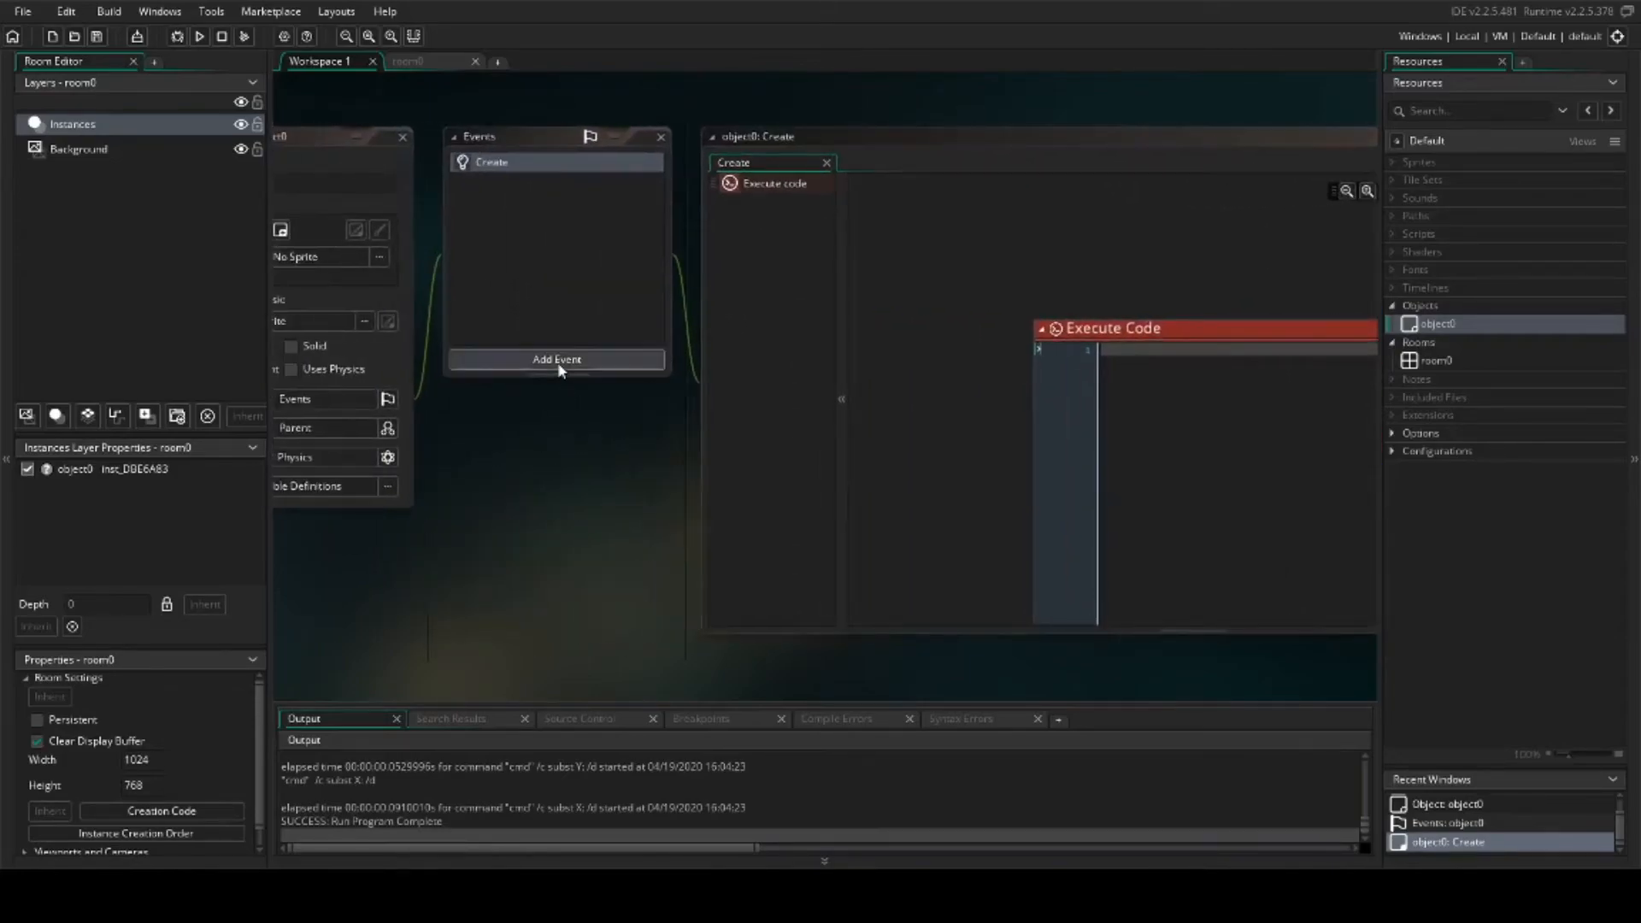
# Step: Add an Alarm 0 event to object0 from the Add Event list
pyautogui.click(556, 359)
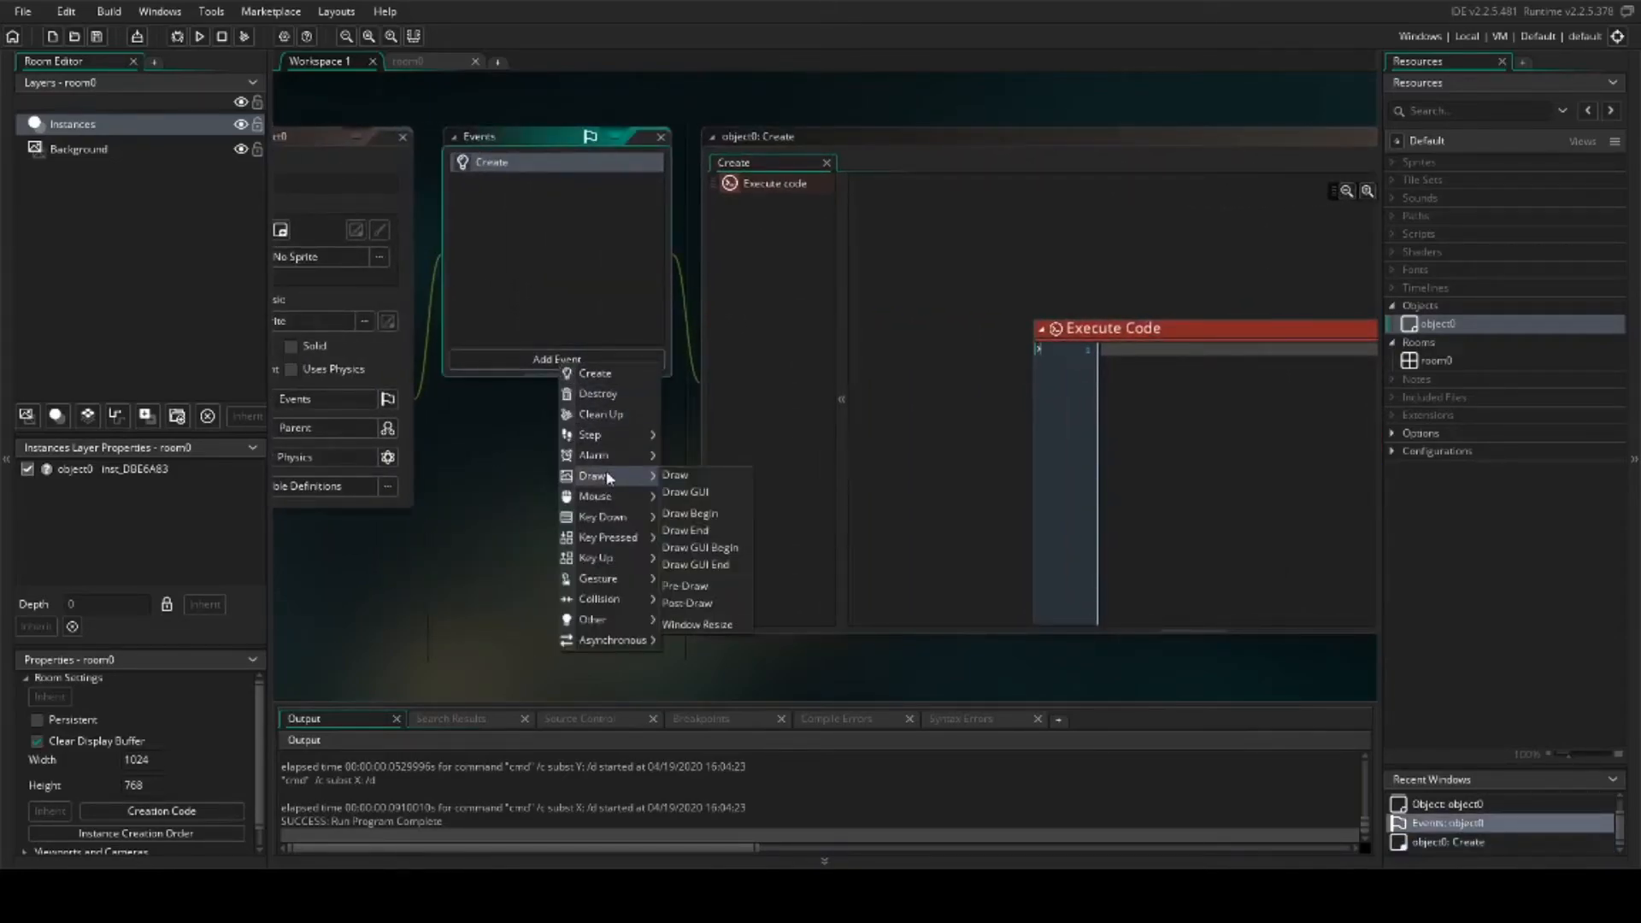
pyautogui.click(592, 456)
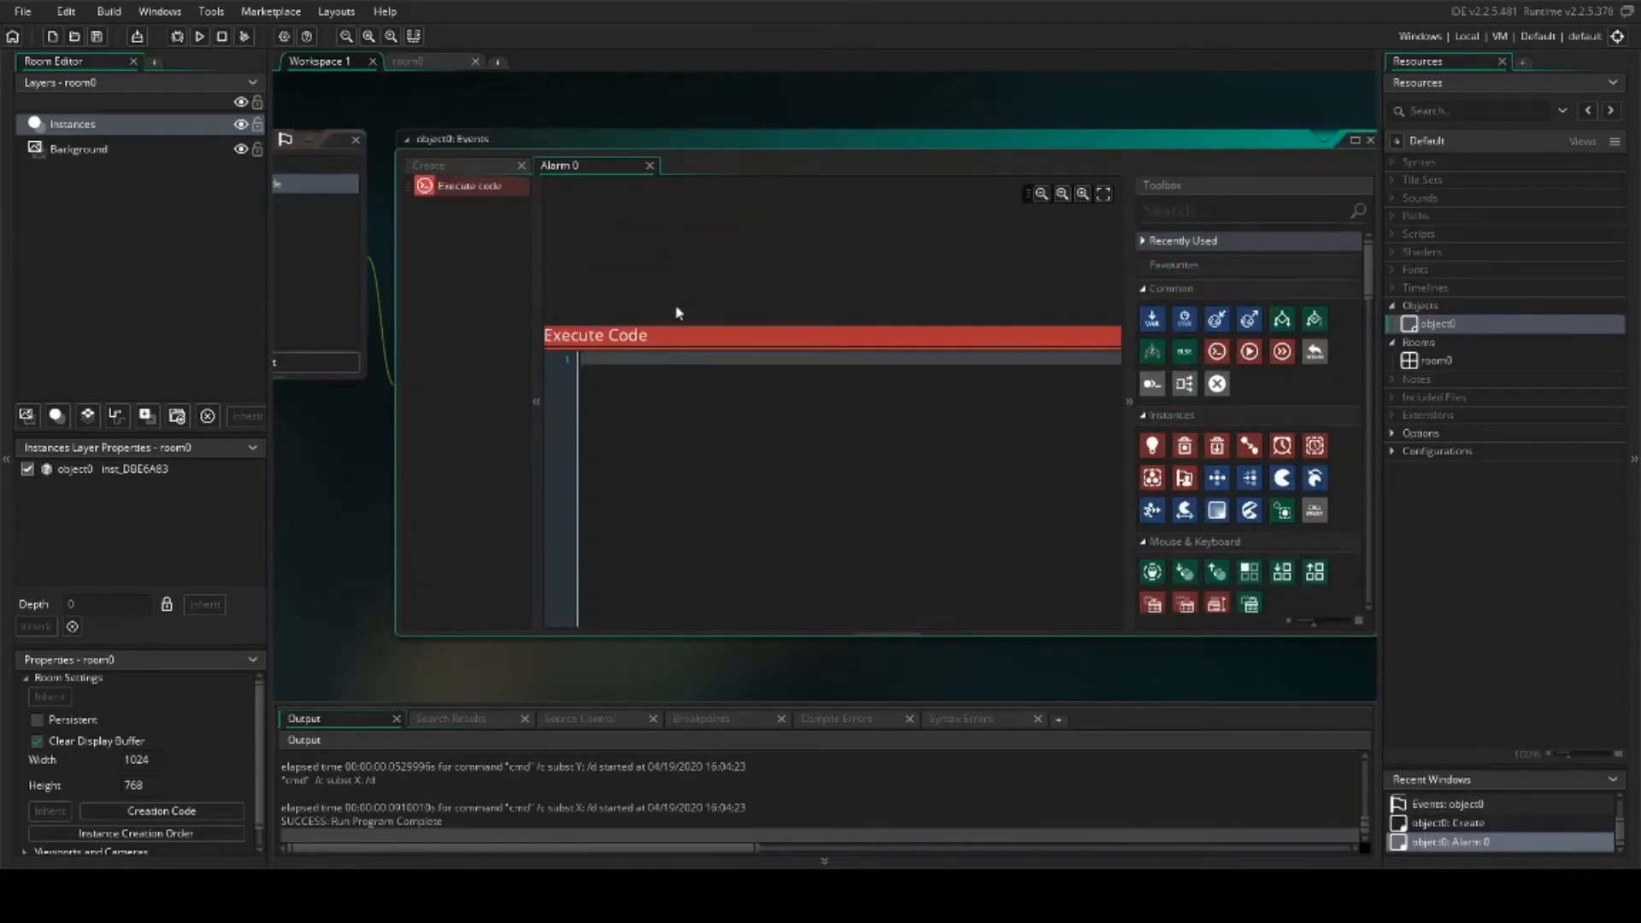
# Step: Enter the effect_create_above firework line with random position and colour, then start alarm[0] reset
pyautogui.write('random(room_width), random(room_height), choose(0,1,2), make_color_hsv(random(255), 255,')
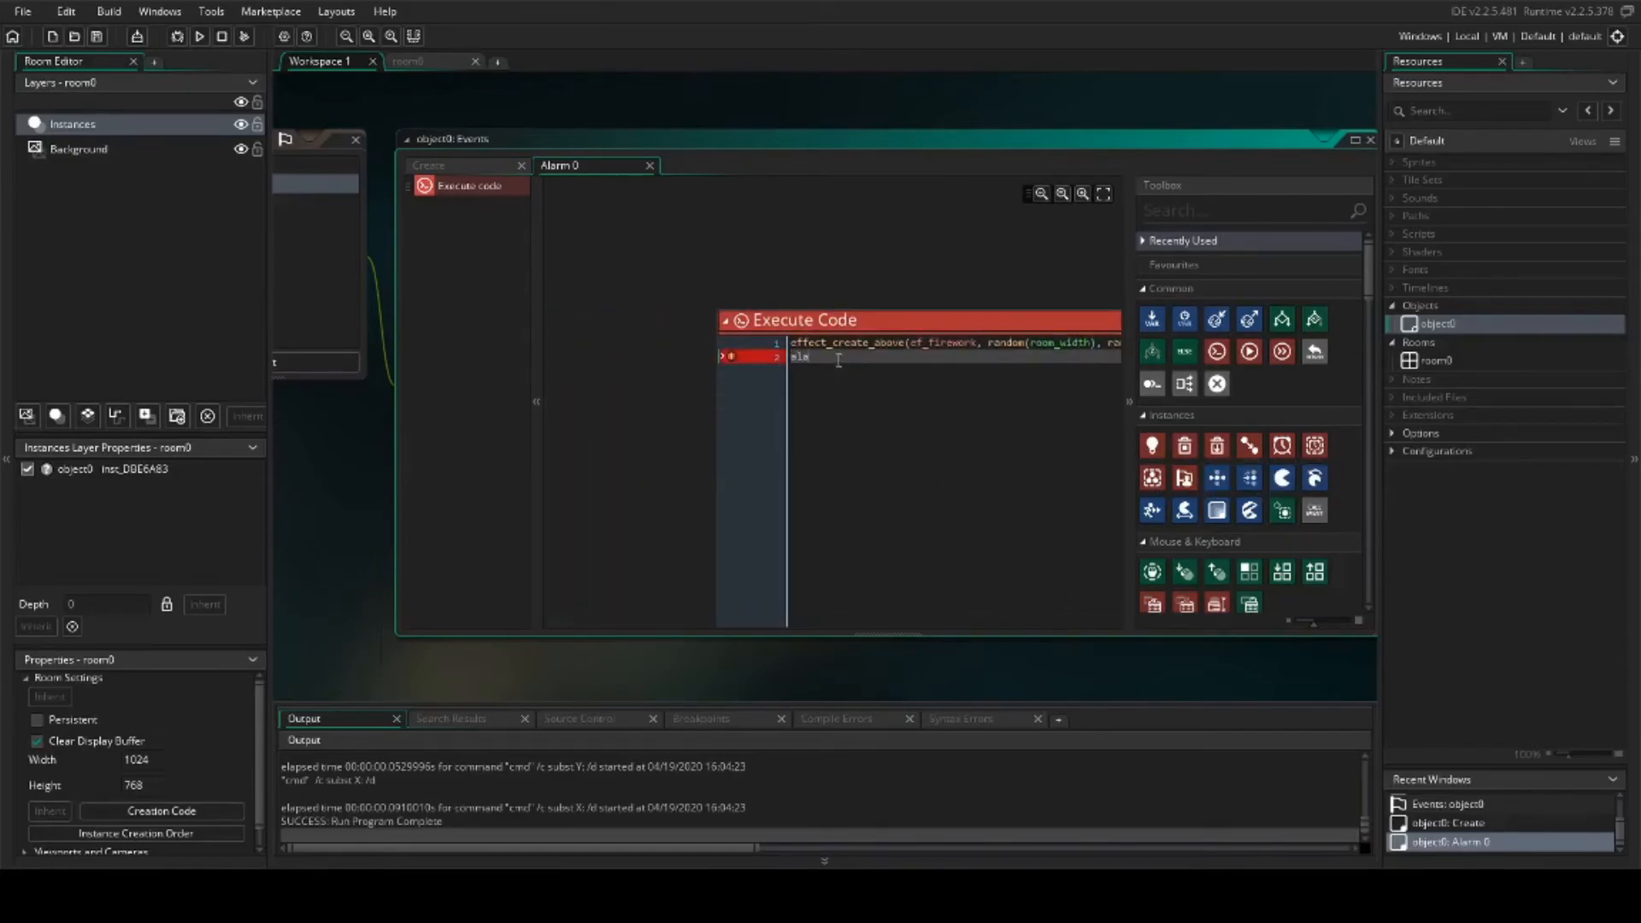
pyautogui.write('alarm[0]=irandom_range')
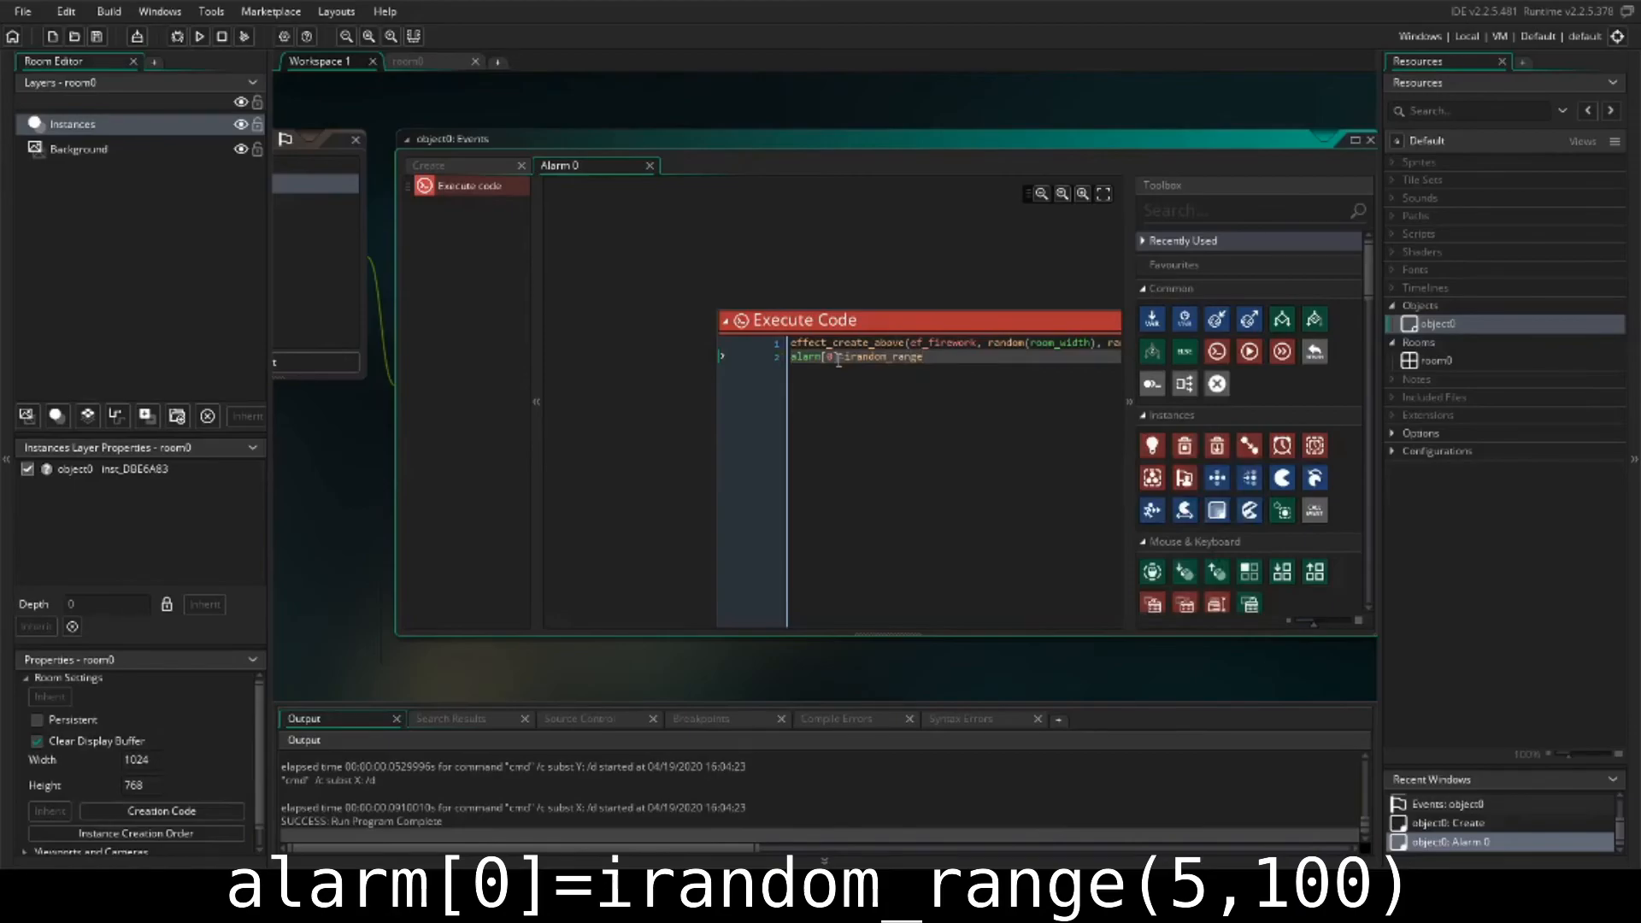
pyautogui.moveTo(439, 211)
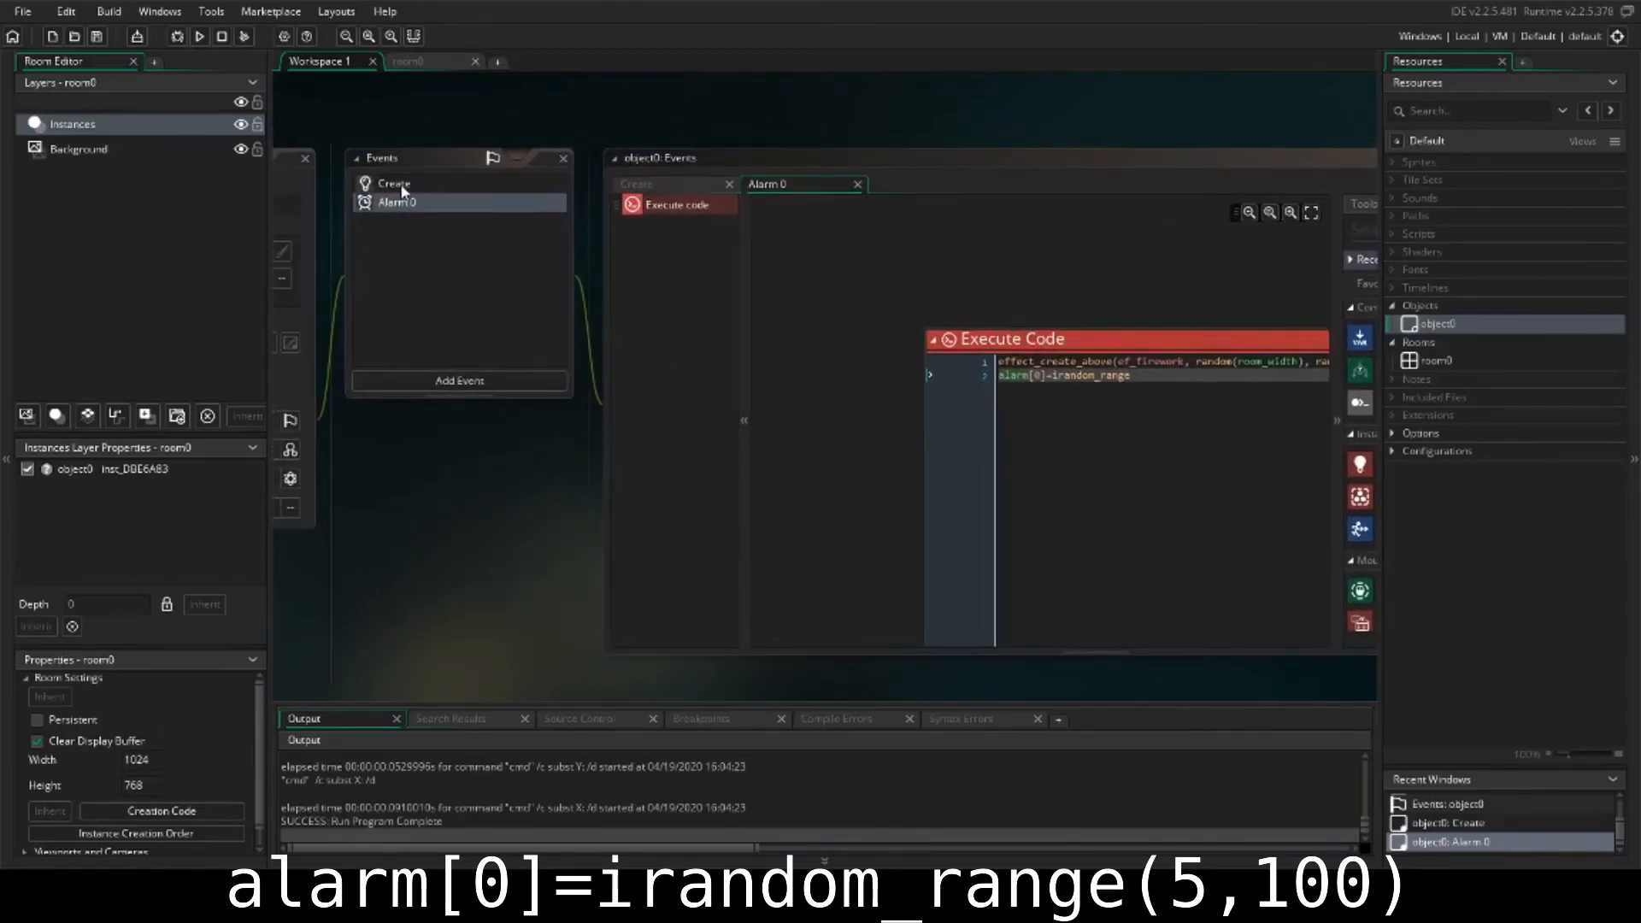
# Step: View the Create event code setting alarm[0] = 10 and run the game
pyautogui.click(635, 183)
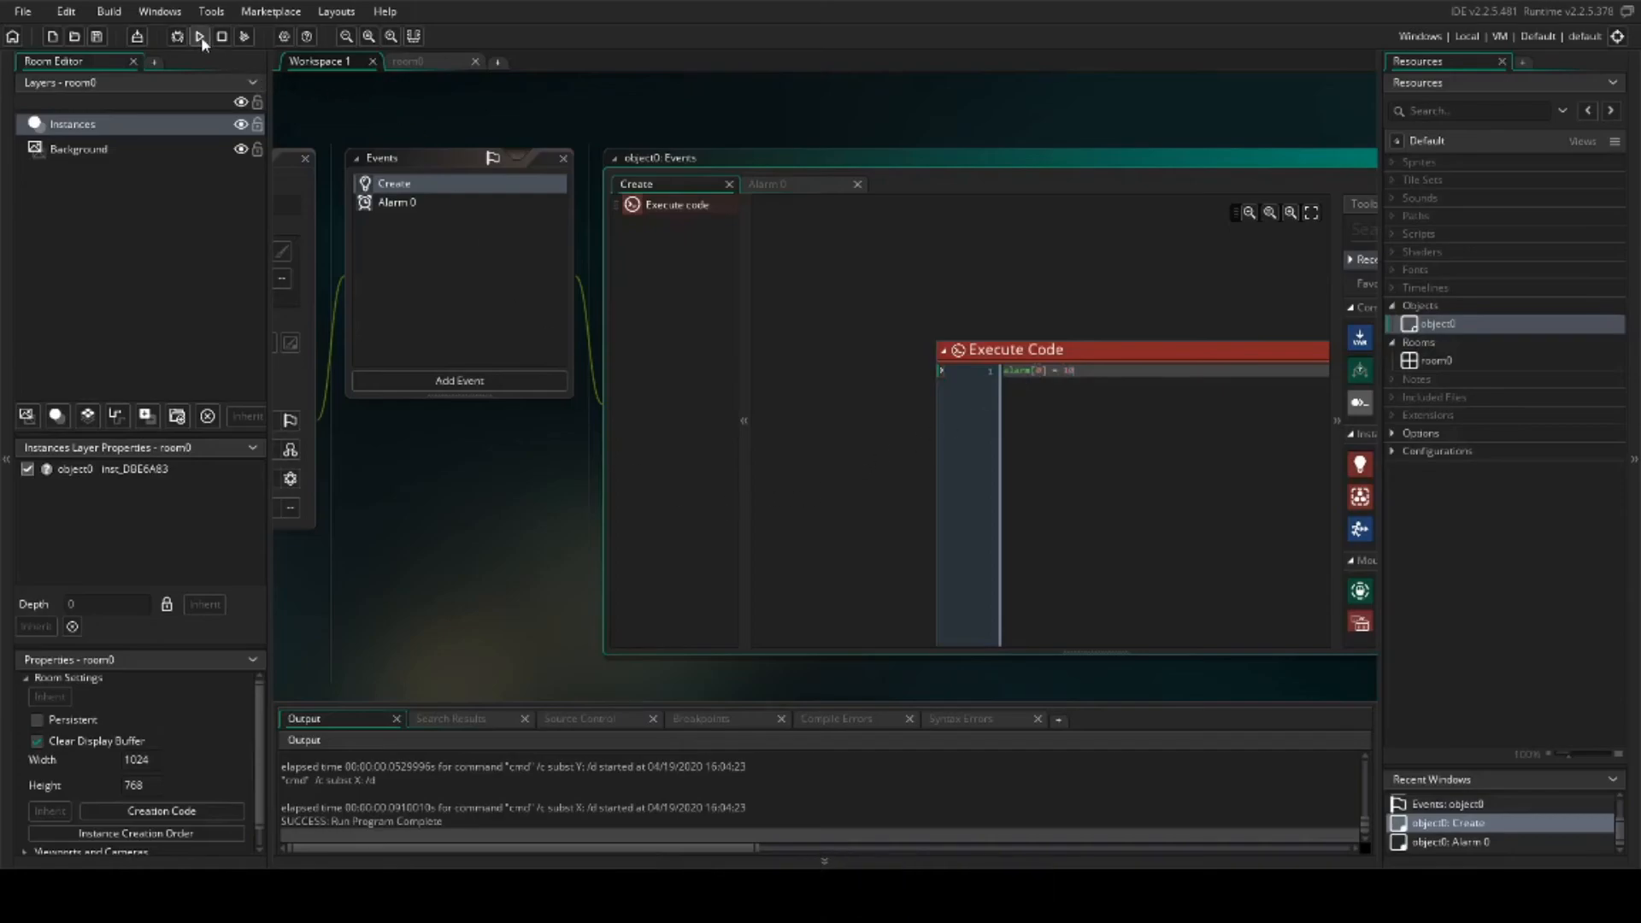
pyautogui.click(200, 36)
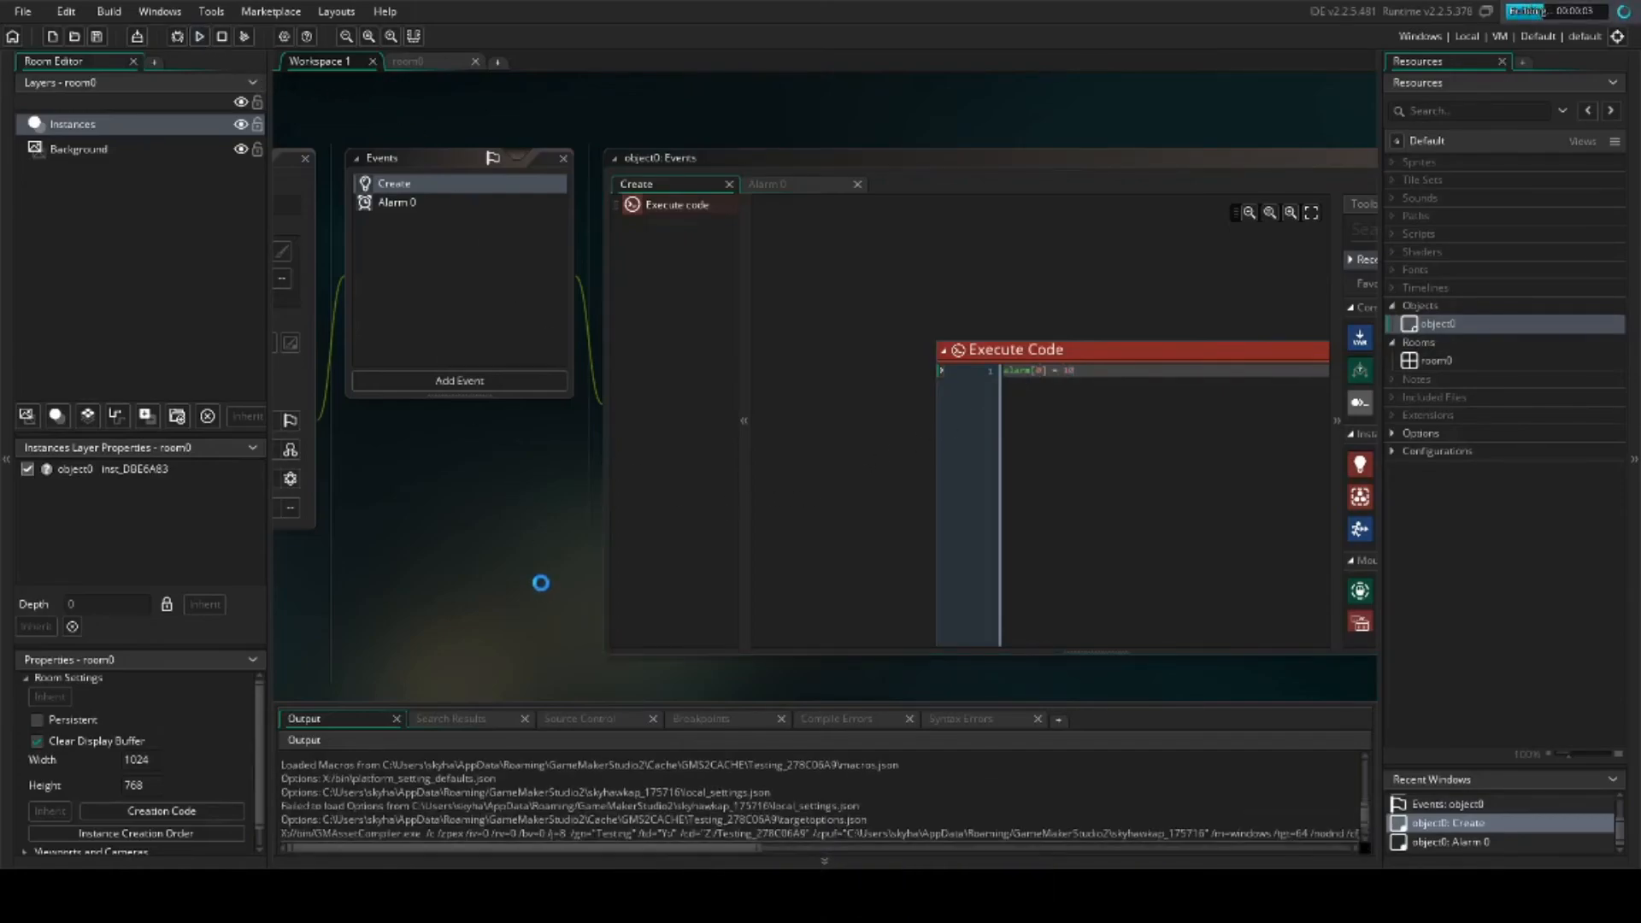